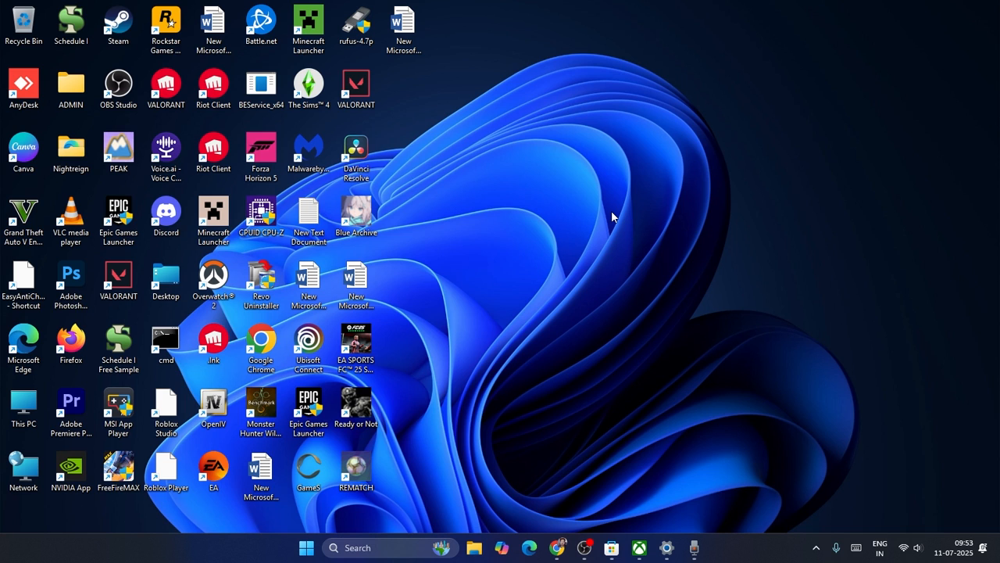
pyautogui.moveTo(619, 175)
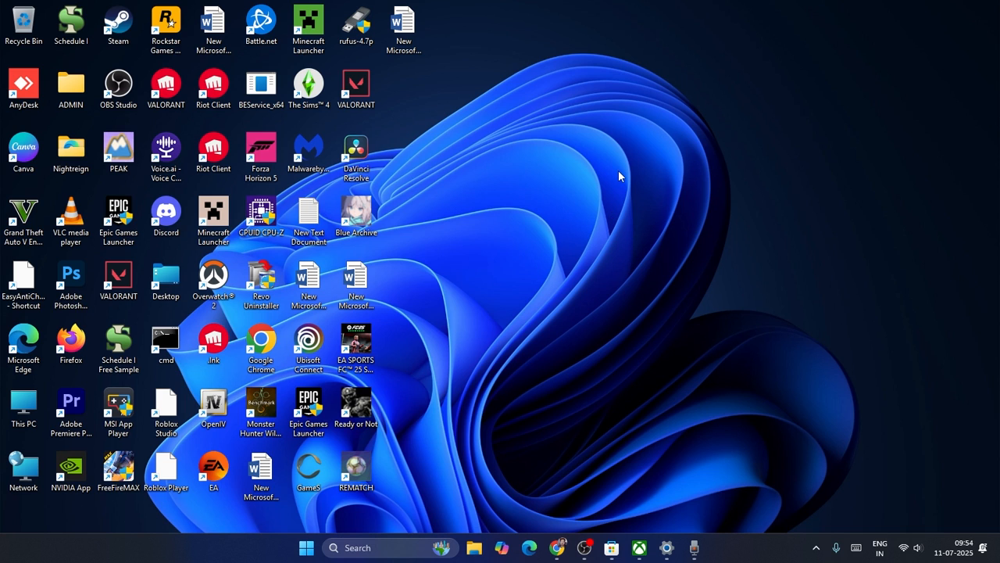
pyautogui.moveTo(547, 175)
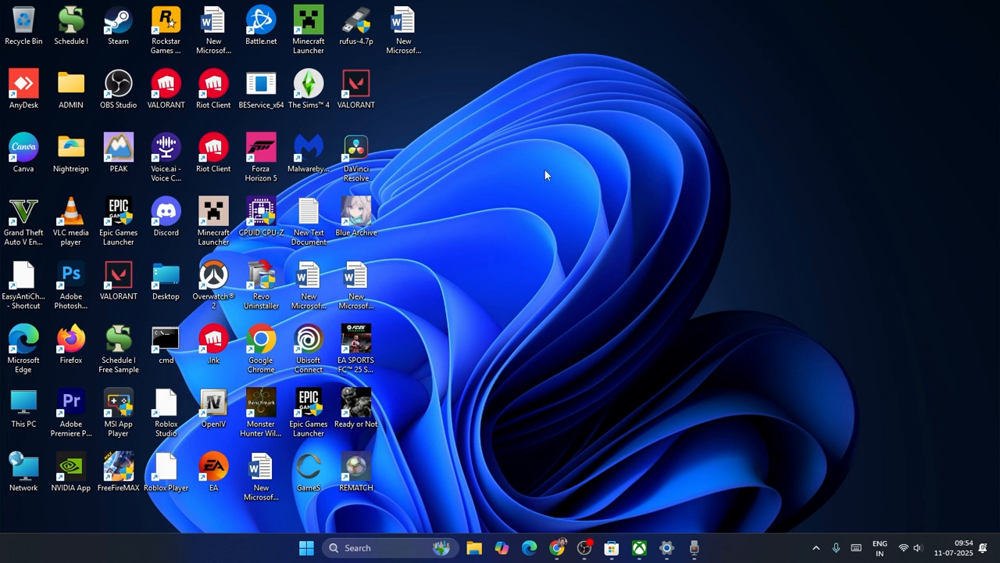
pyautogui.moveTo(494, 144)
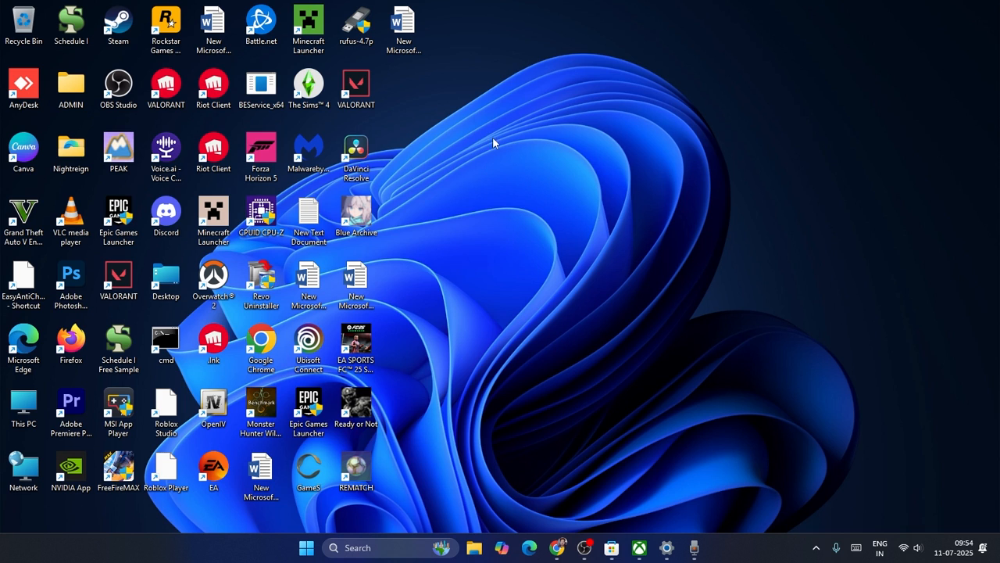
pyautogui.moveTo(732, 201)
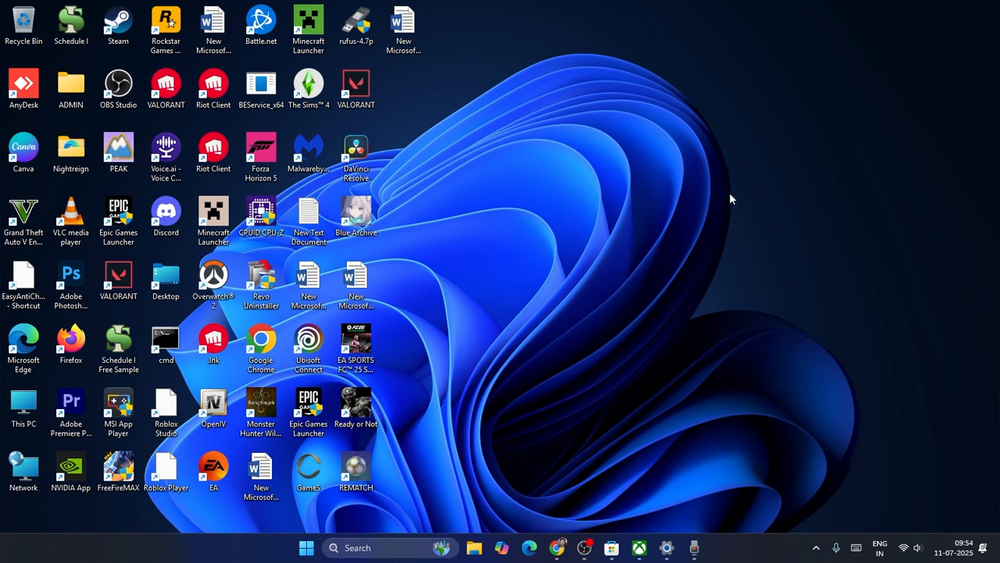
pyautogui.moveTo(597, 215)
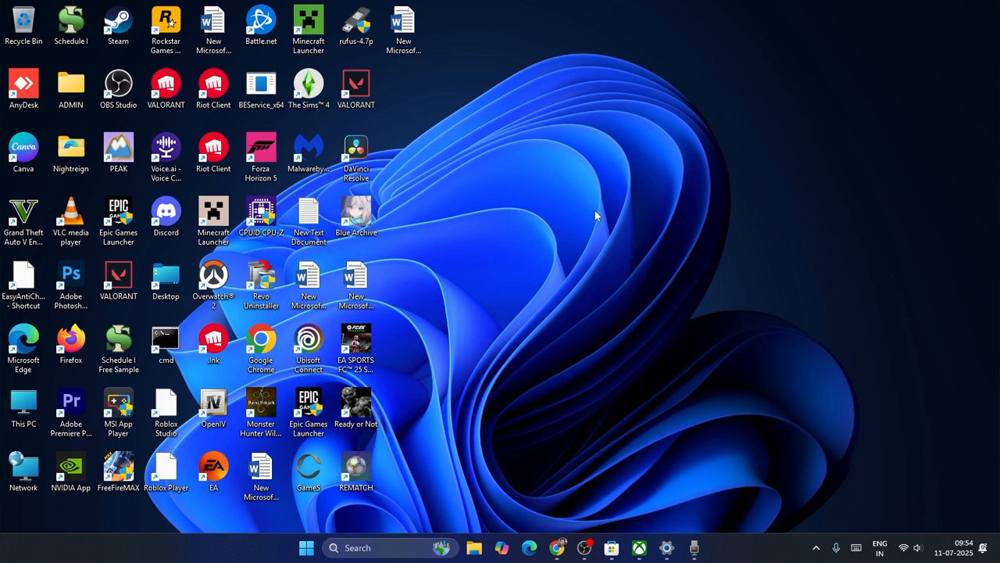
# Step: Switch to Chrome and scroll through the Proton VPN Free, Plus and Unlimited plans
pyautogui.click(556, 547)
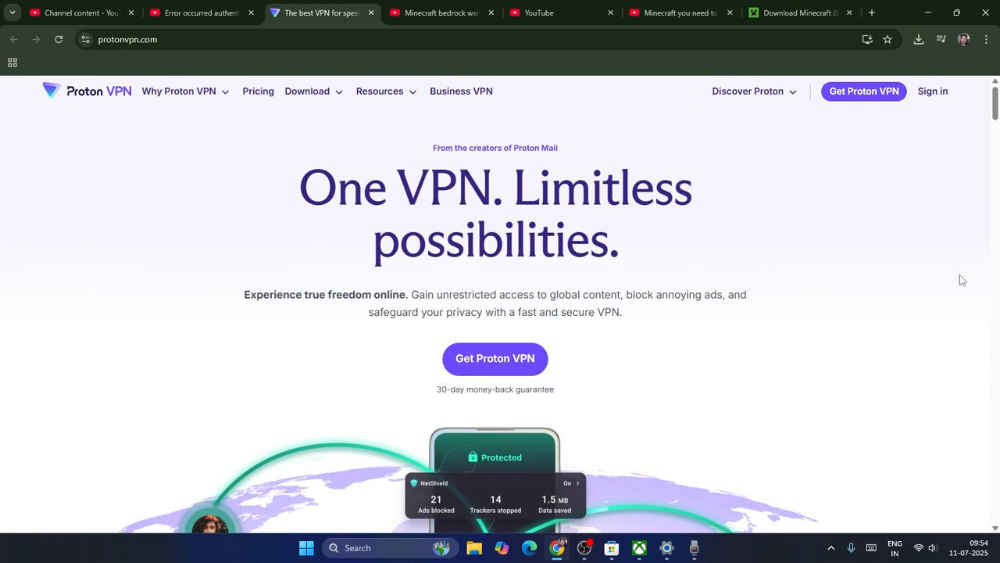
pyautogui.moveTo(77, 123)
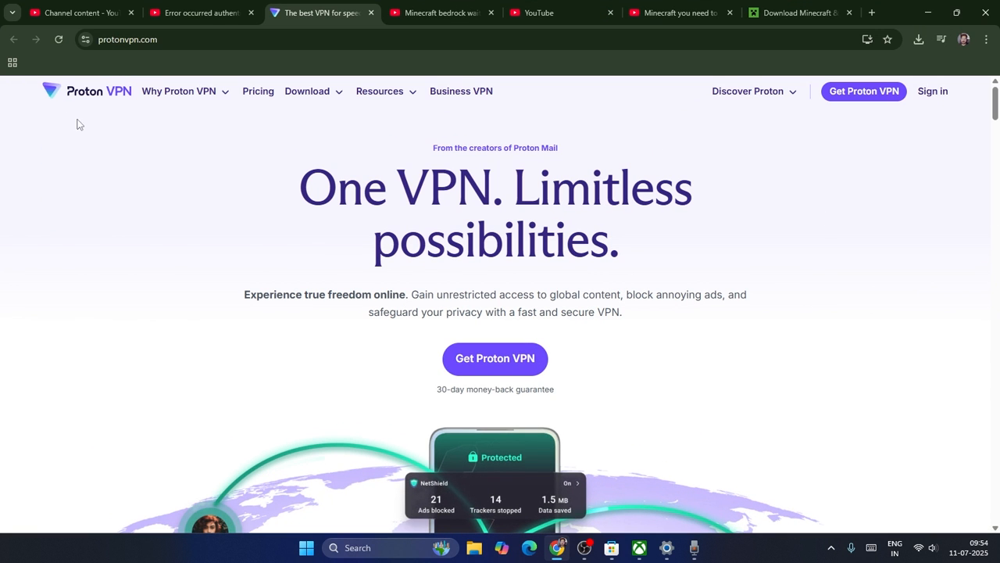
pyautogui.moveTo(850, 217)
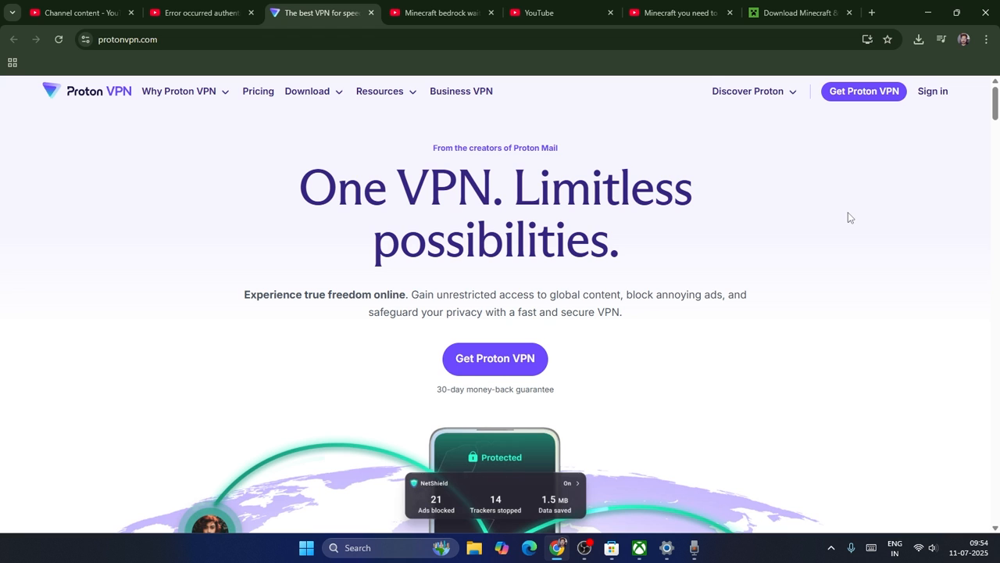
pyautogui.scroll(-3)
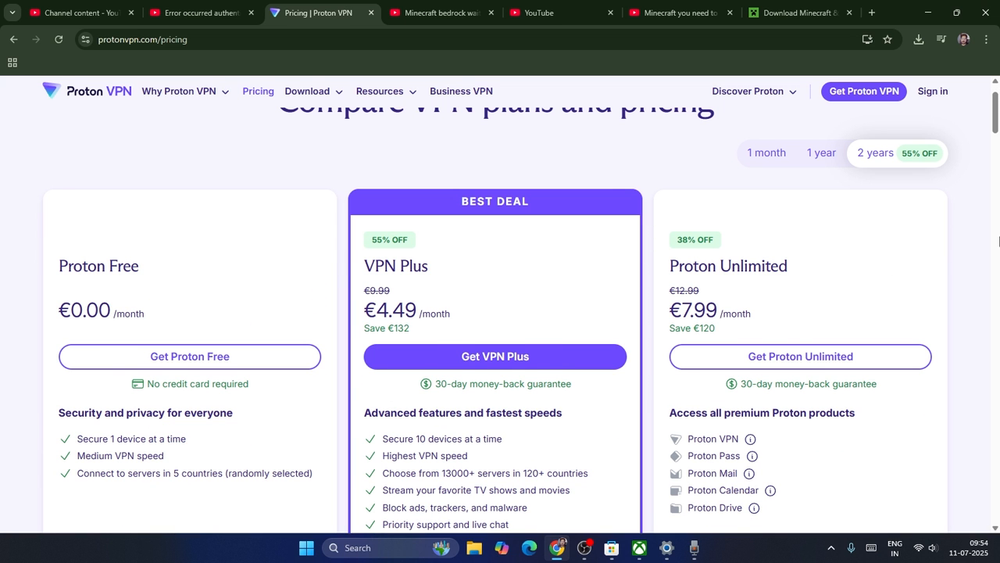
pyautogui.scroll(-3)
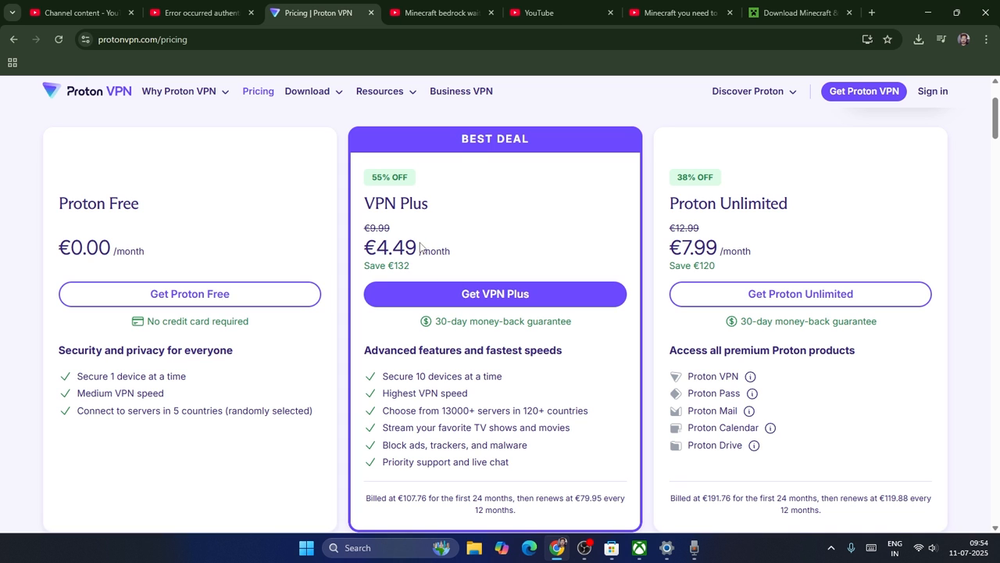
pyautogui.scroll(-3)
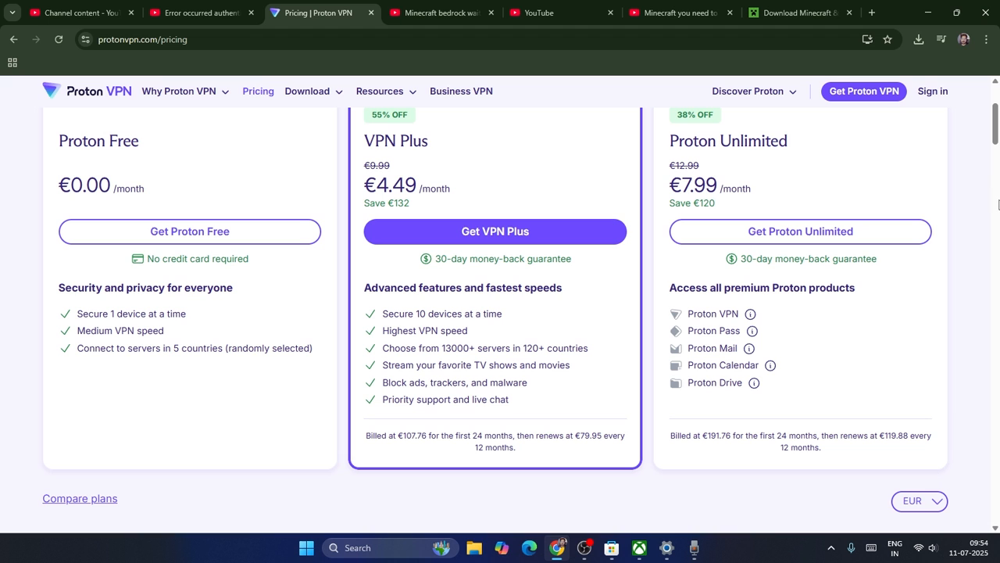
pyautogui.moveTo(884, 319)
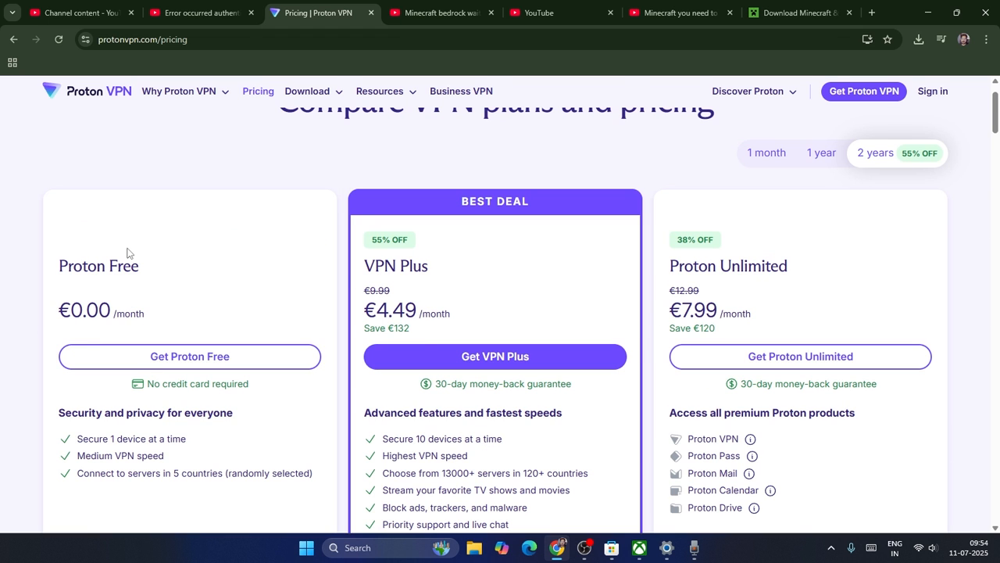
pyautogui.scroll(-3)
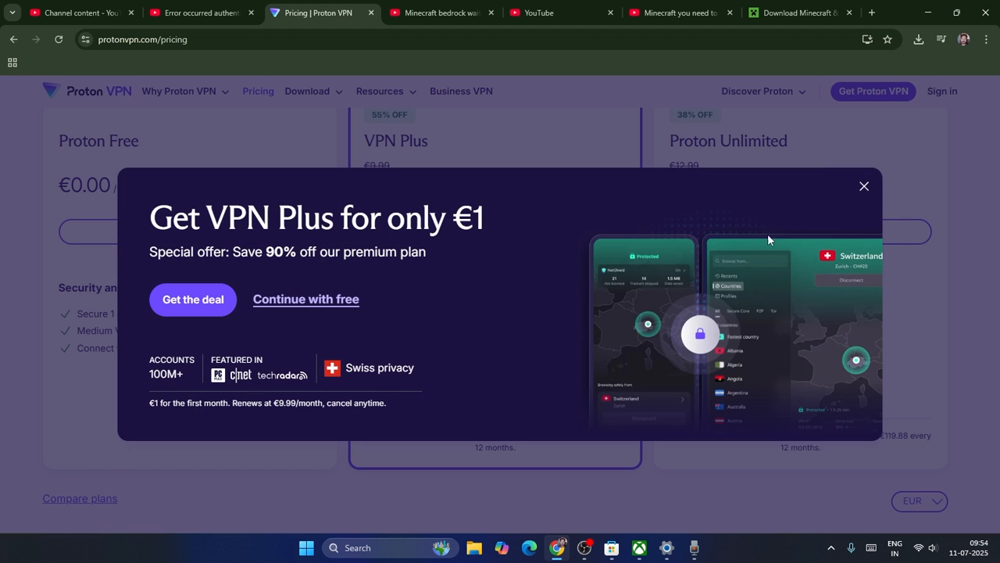
# Step: Dismiss the €1 VPN Plus offer and choose Get Proton Free, declining the paid offer again
pyautogui.click(863, 186)
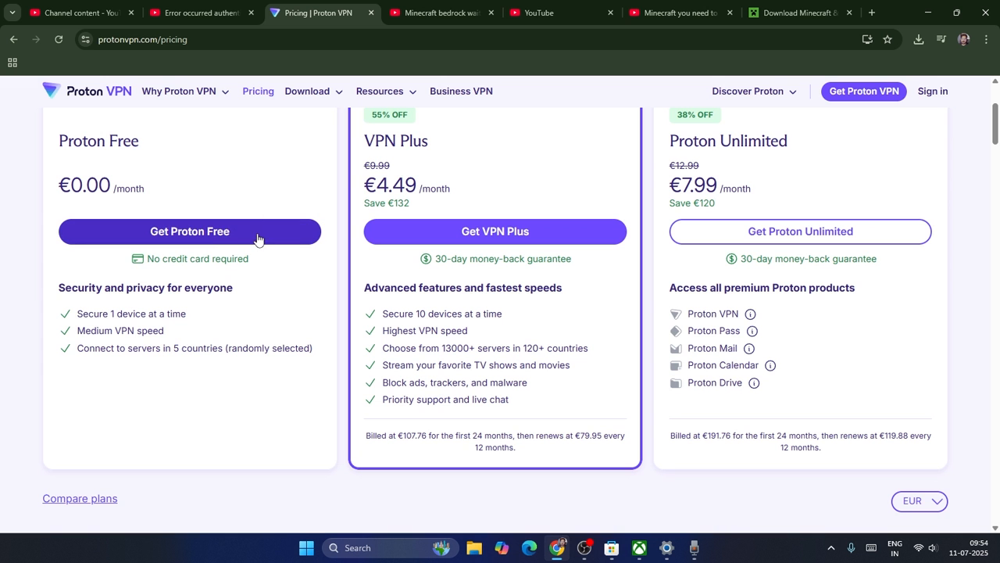
pyautogui.click(189, 232)
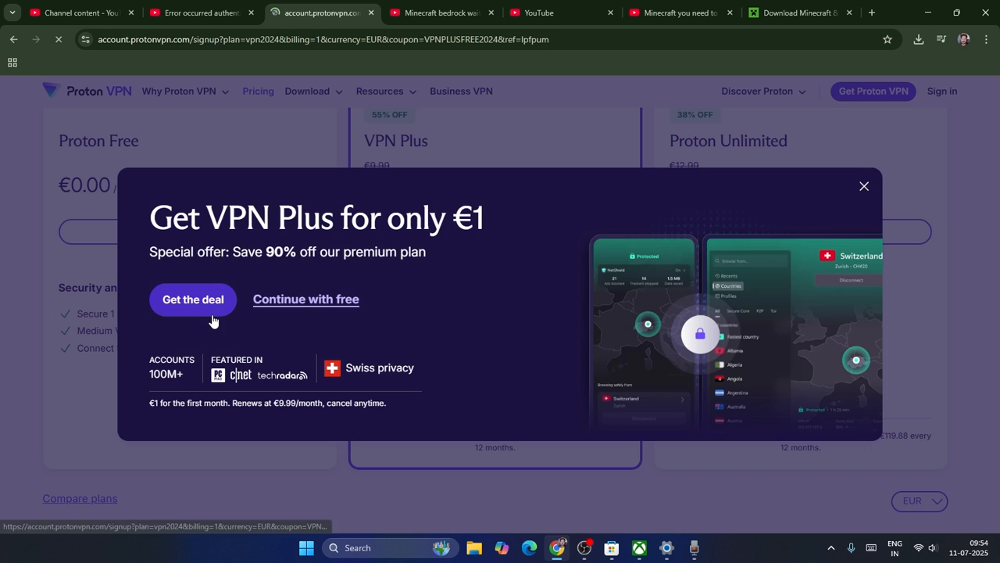
pyautogui.click(192, 300)
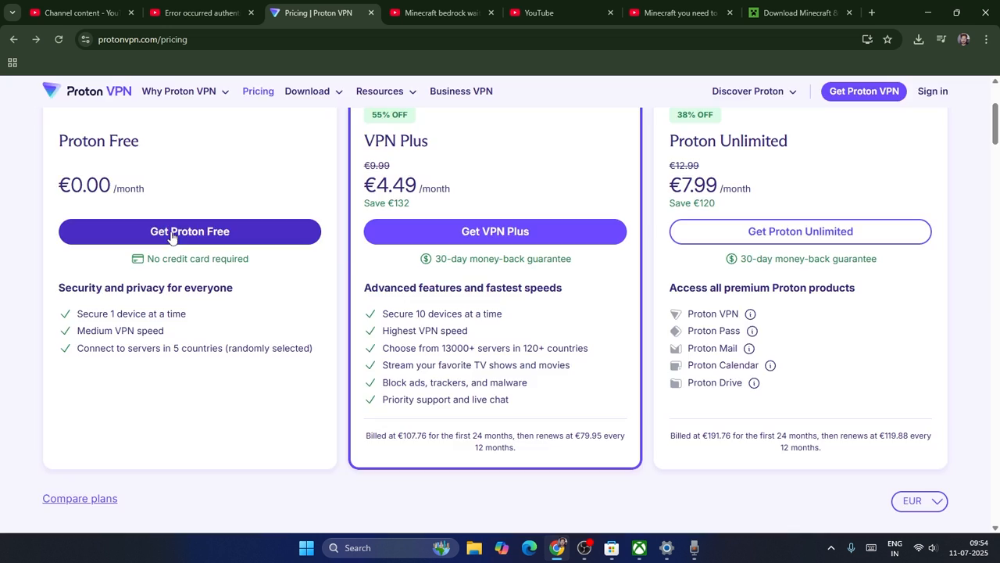
# Step: Enter a gmail address on the free sign-up page and submit it to start the account
pyautogui.click(191, 231)
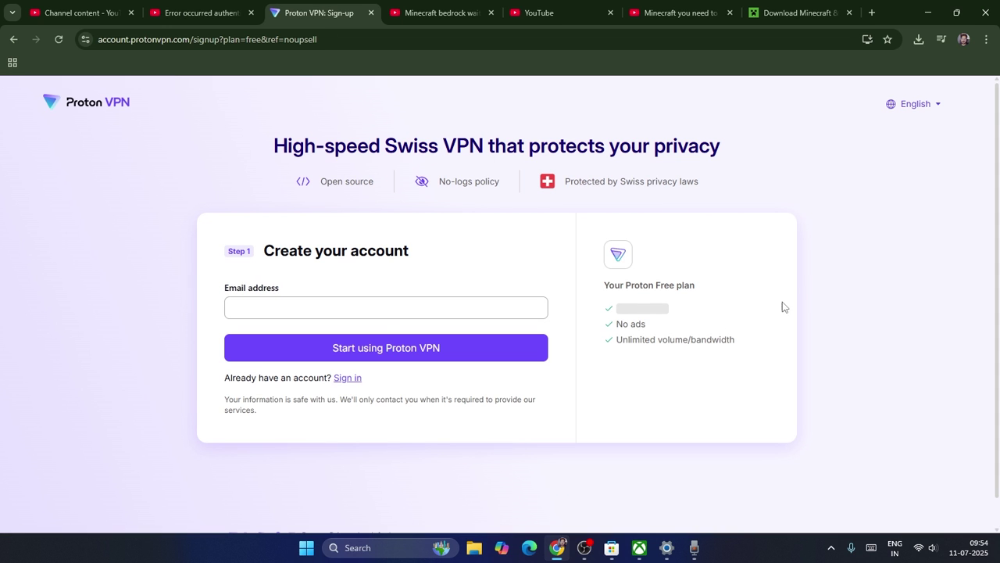
pyautogui.click(386, 306)
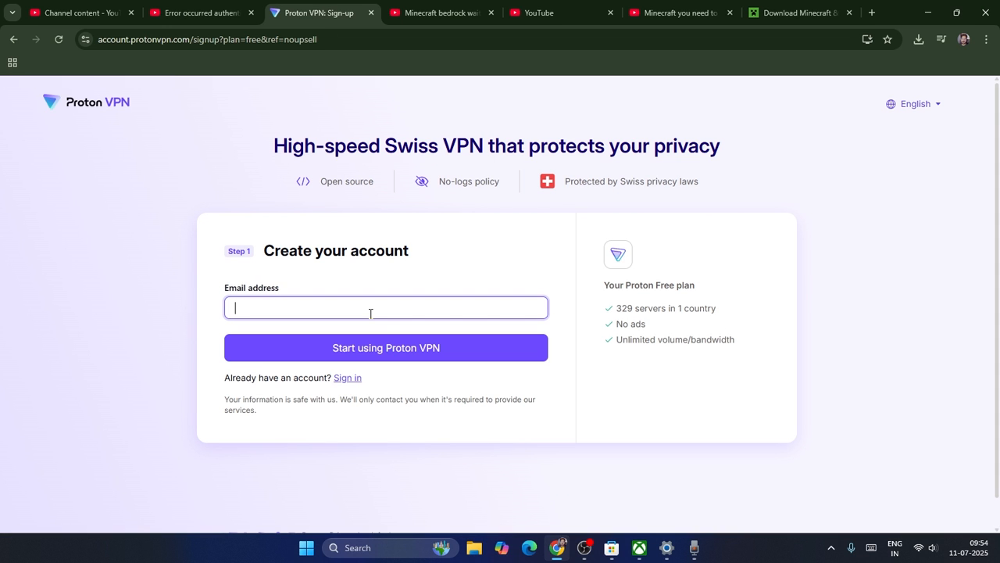
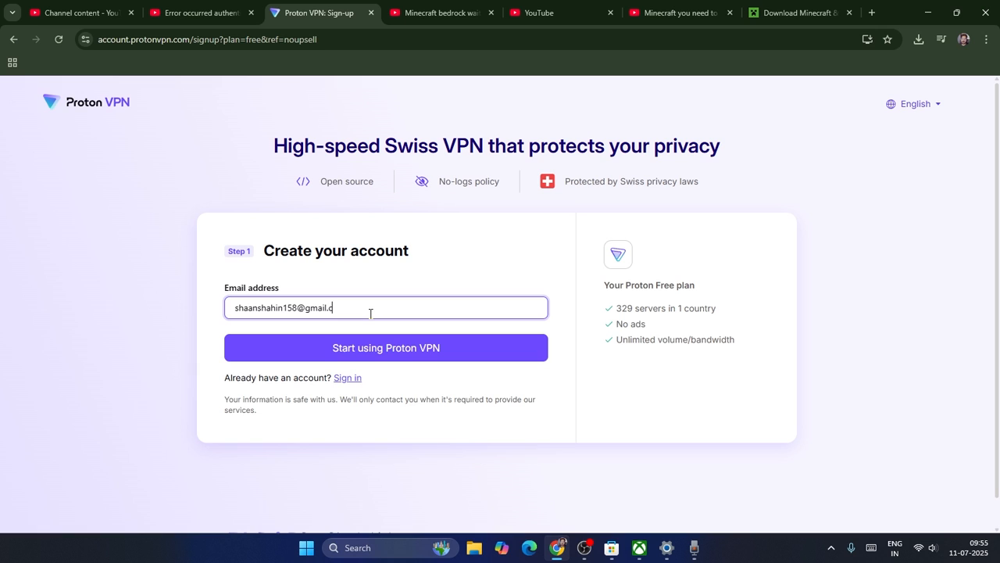
pyautogui.click(386, 347)
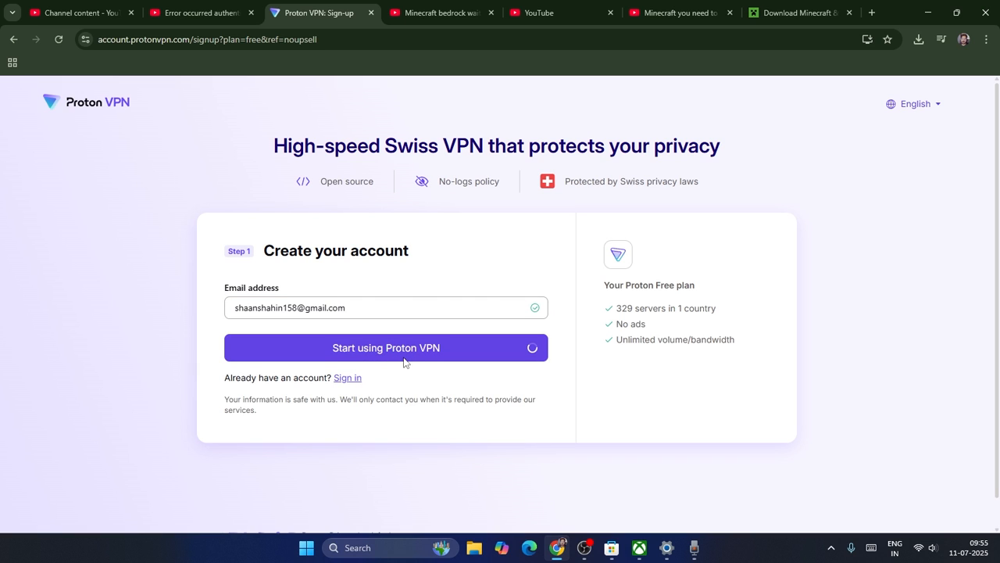
pyautogui.click(386, 347)
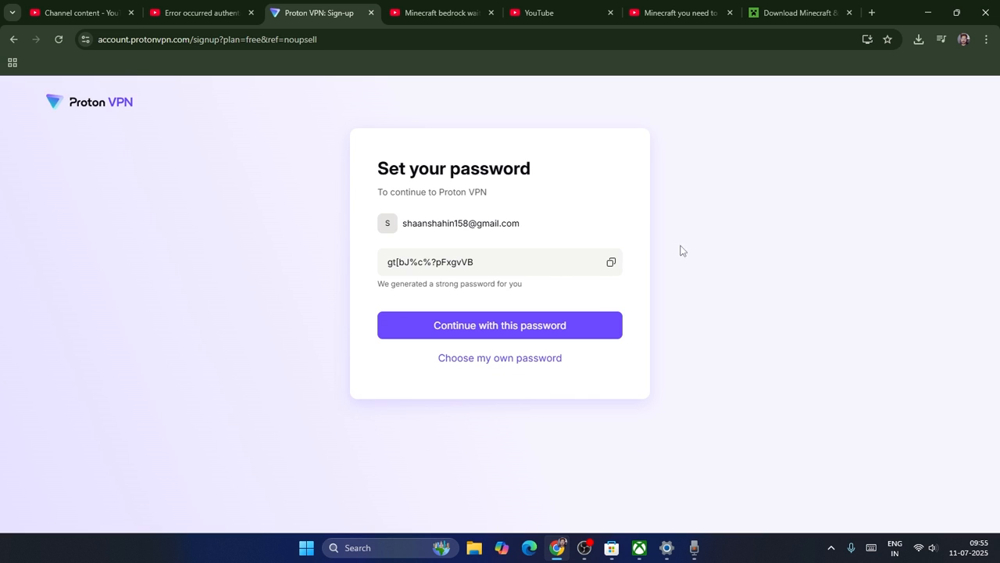
pyautogui.moveTo(601, 328)
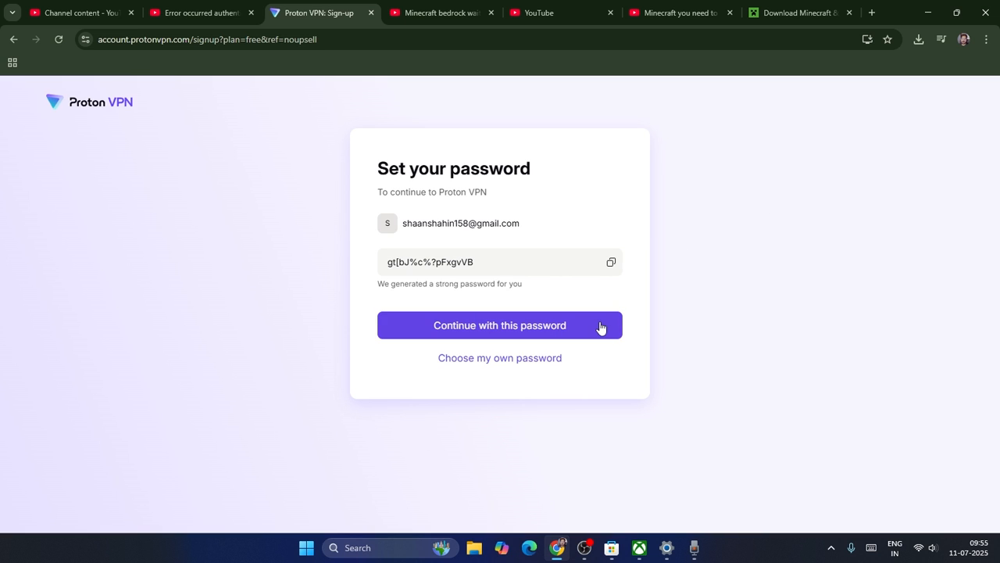
# Step: Accept and confirm the generated password for the new Proton VPN account
pyautogui.click(500, 325)
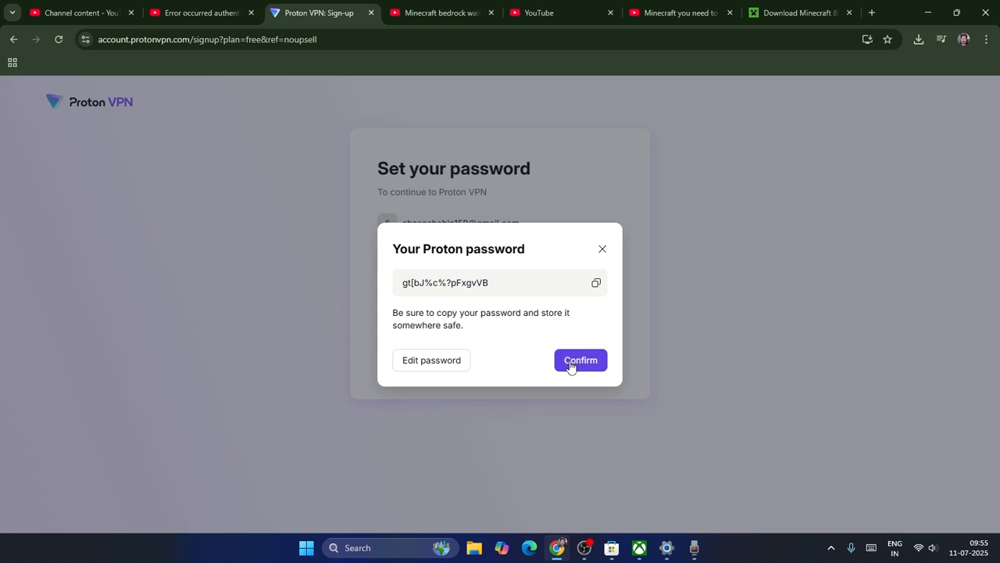
pyautogui.click(580, 359)
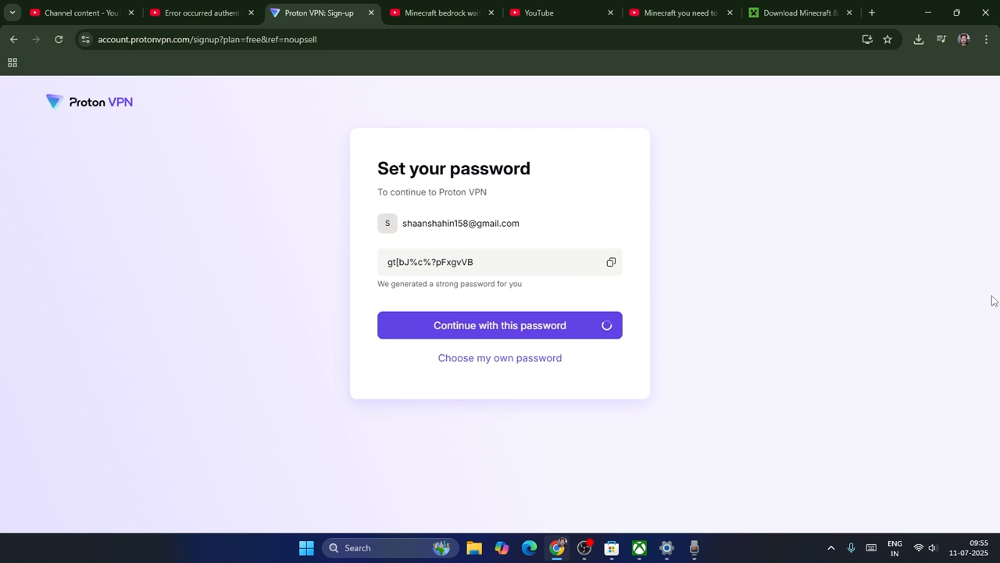
# Step: Download the Proton VPN Windows 11/10 (x64) installer and watch it in Chrome's Downloads panel
pyautogui.click(500, 325)
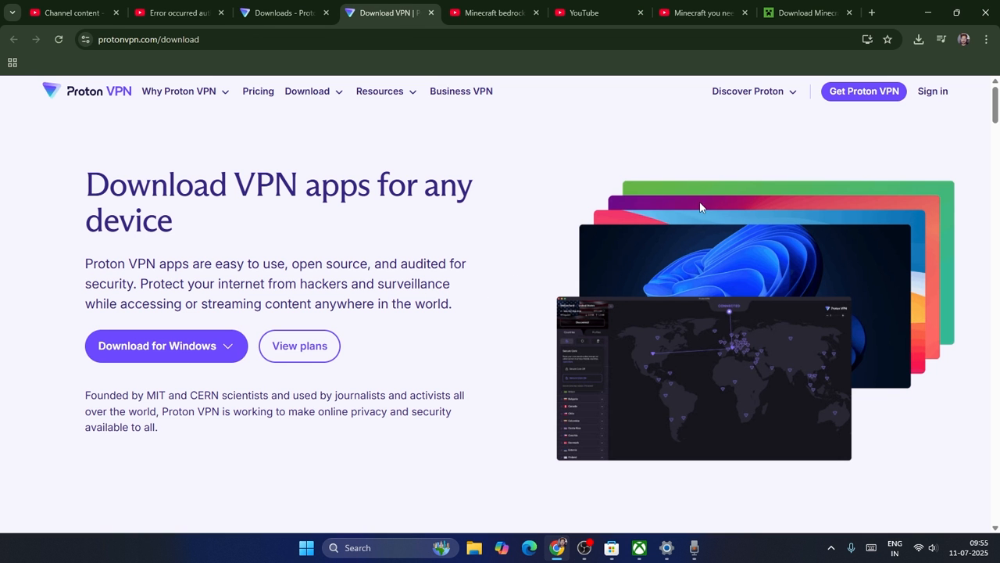
pyautogui.click(166, 346)
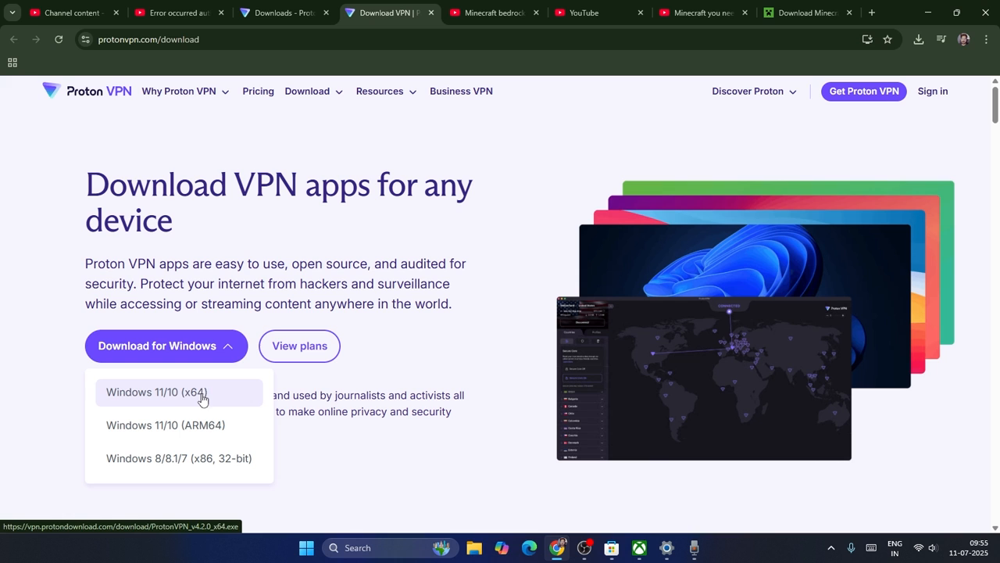
pyautogui.click(178, 392)
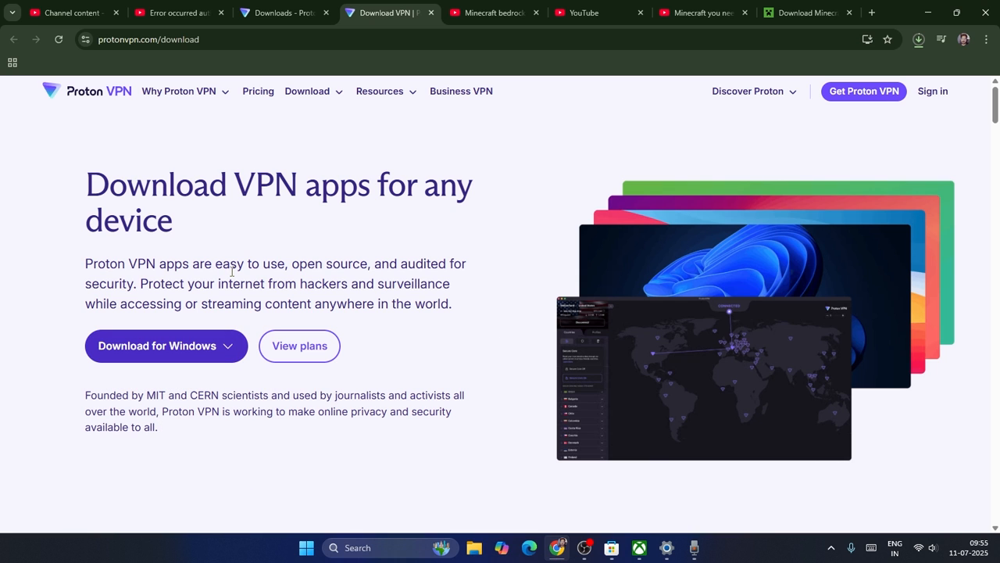
pyautogui.click(919, 39)
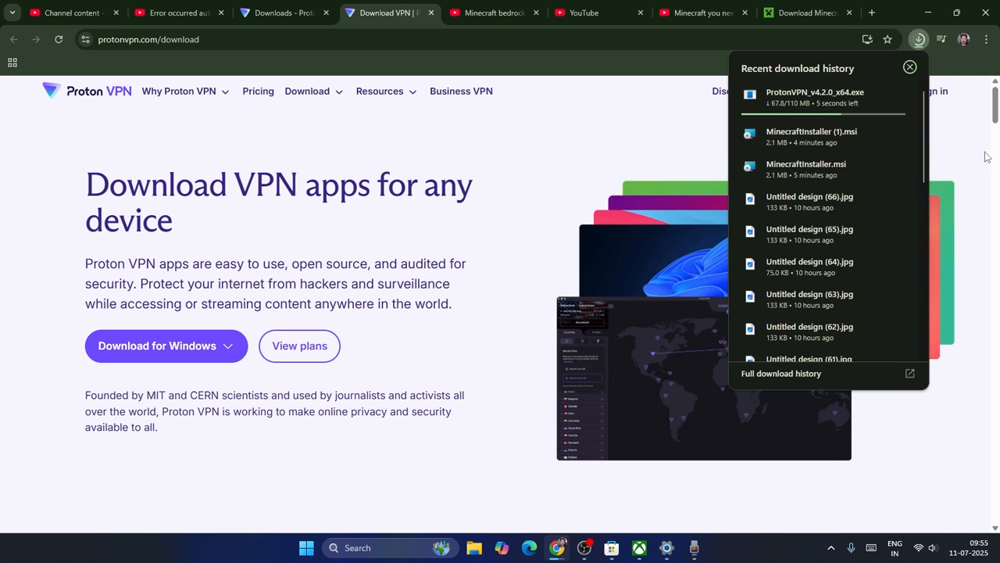
pyautogui.moveTo(961, 156)
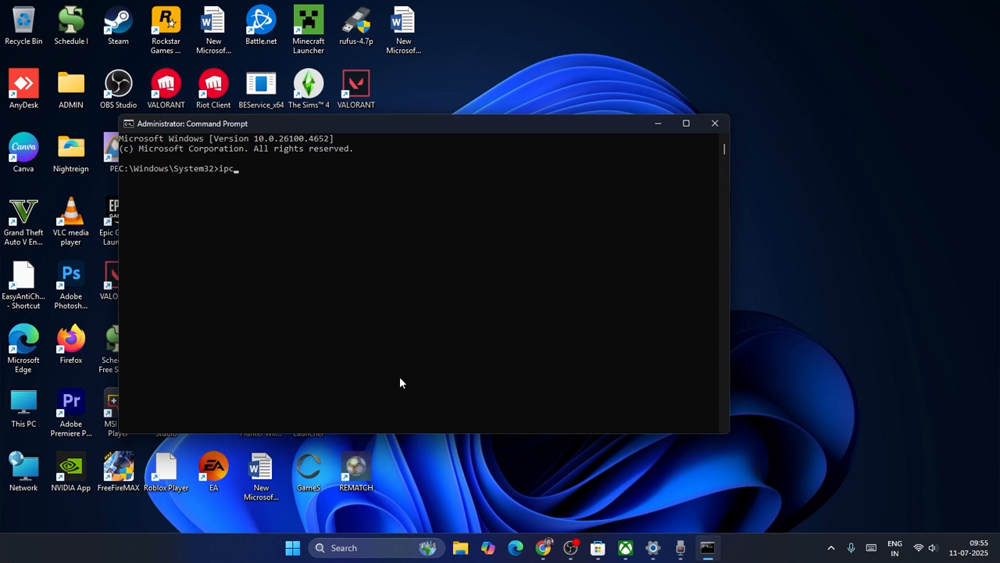
# Step: Run ipconfig /flushdns in the admin Command Prompt, then close the window
pyautogui.write('onfig')
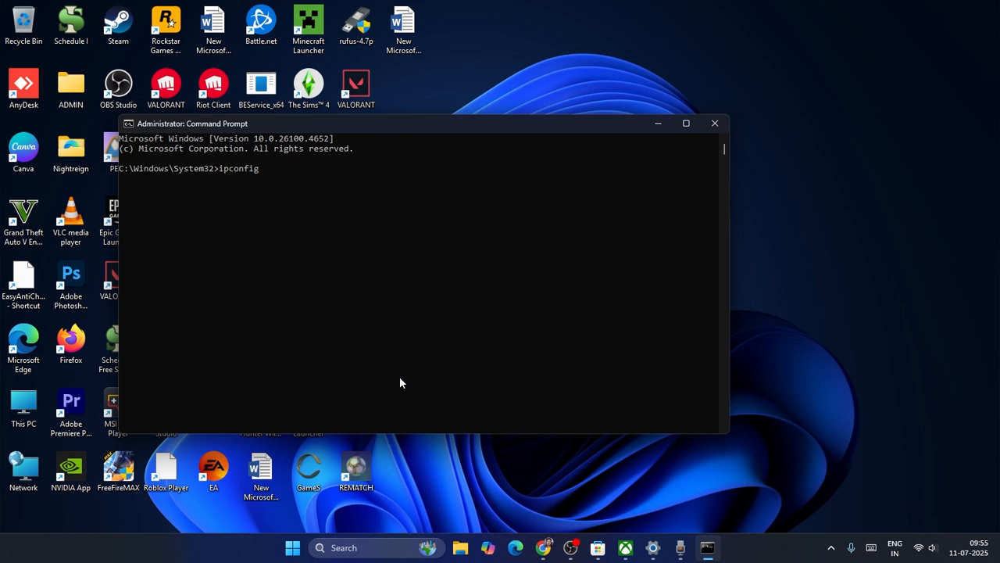
pyautogui.write('/flushdn')
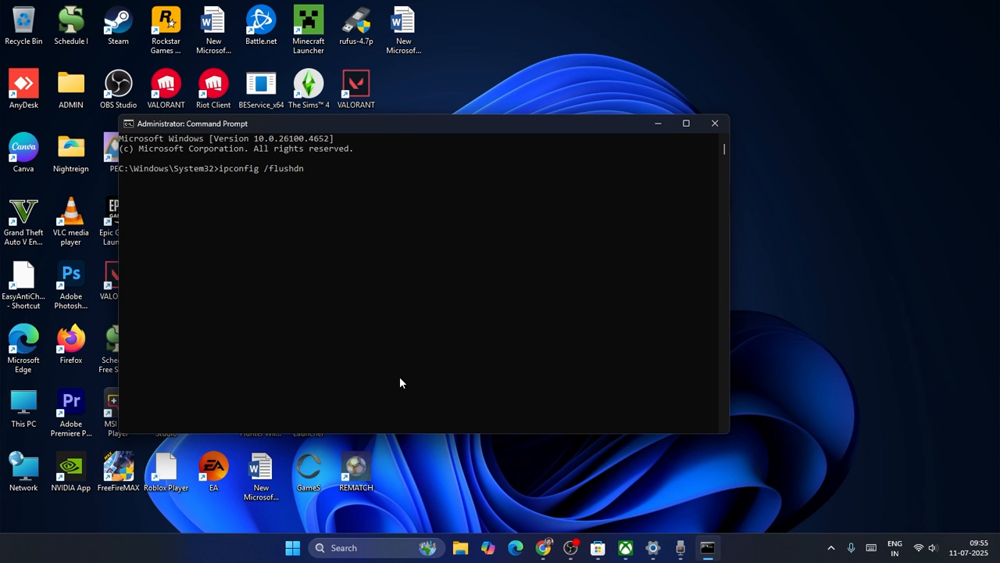
pyautogui.press('Enter')
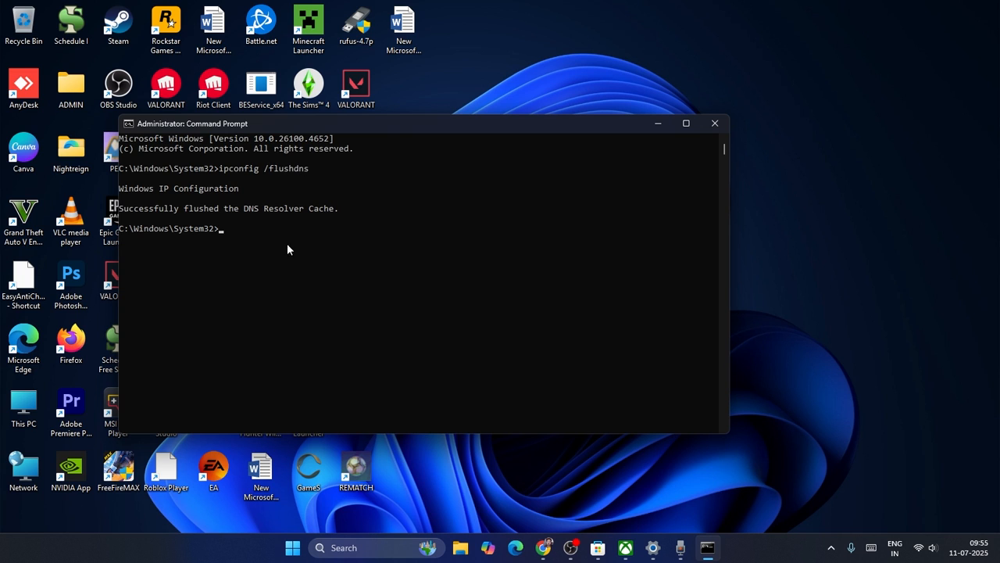
pyautogui.moveTo(716, 123)
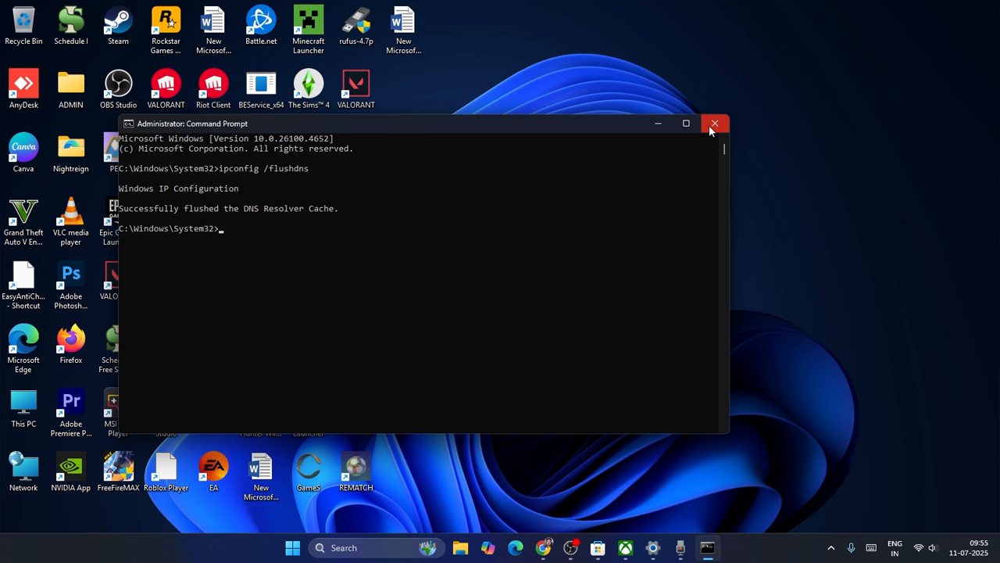
pyautogui.click(714, 124)
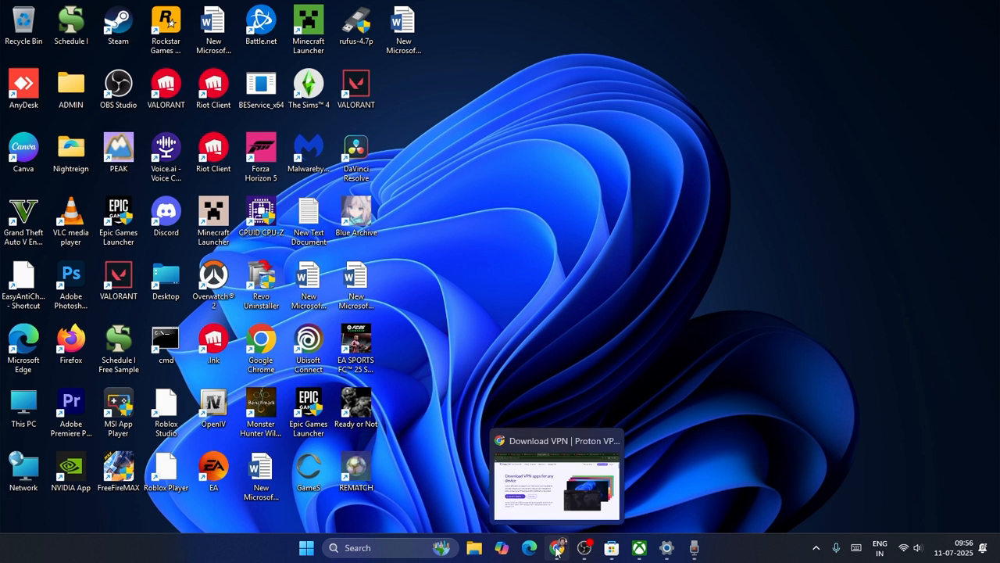
# Step: Show the downloaded ProtonVPN installer in its folder and launch it from Downloads
pyautogui.click(557, 548)
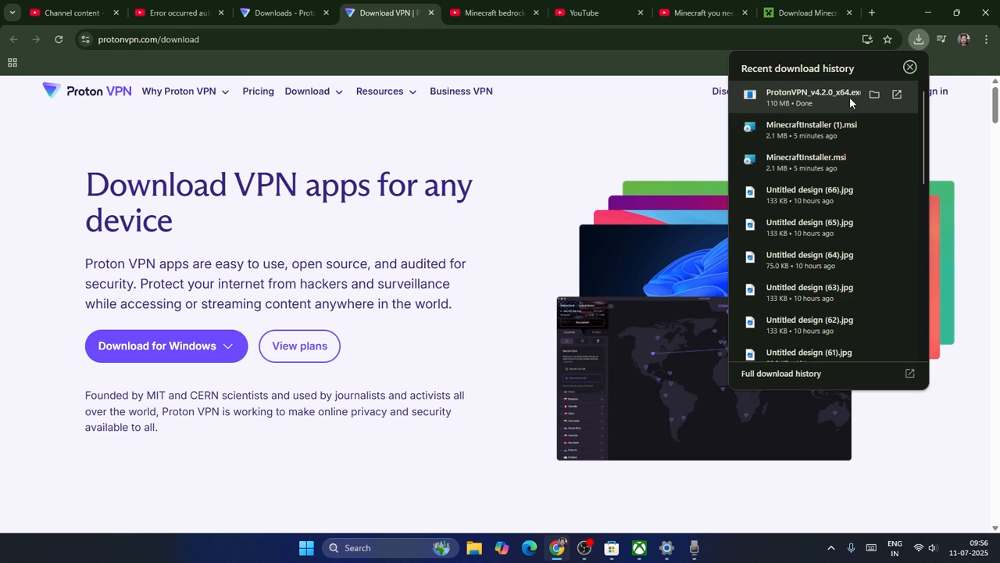
pyautogui.click(874, 94)
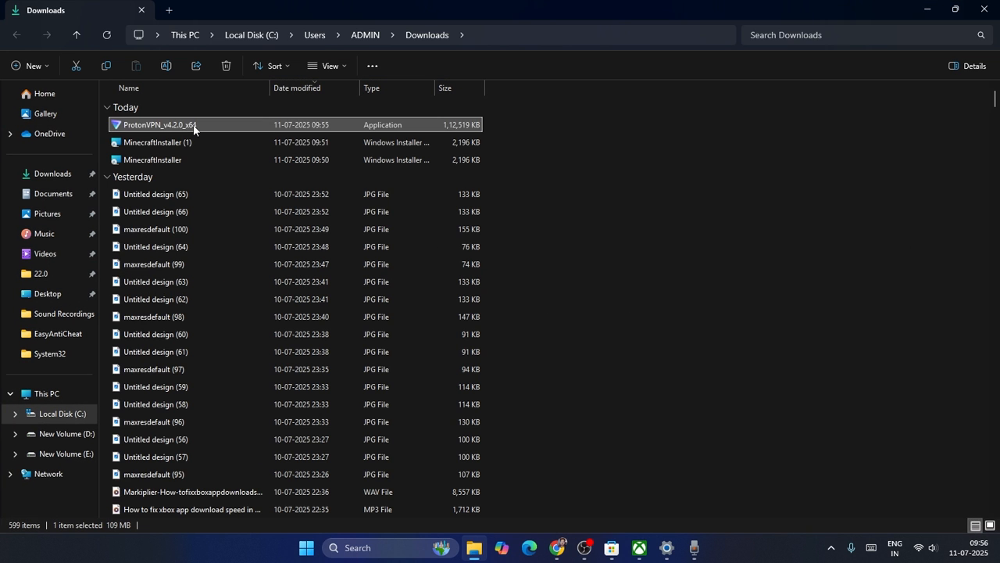
pyautogui.doubleClick(162, 125)
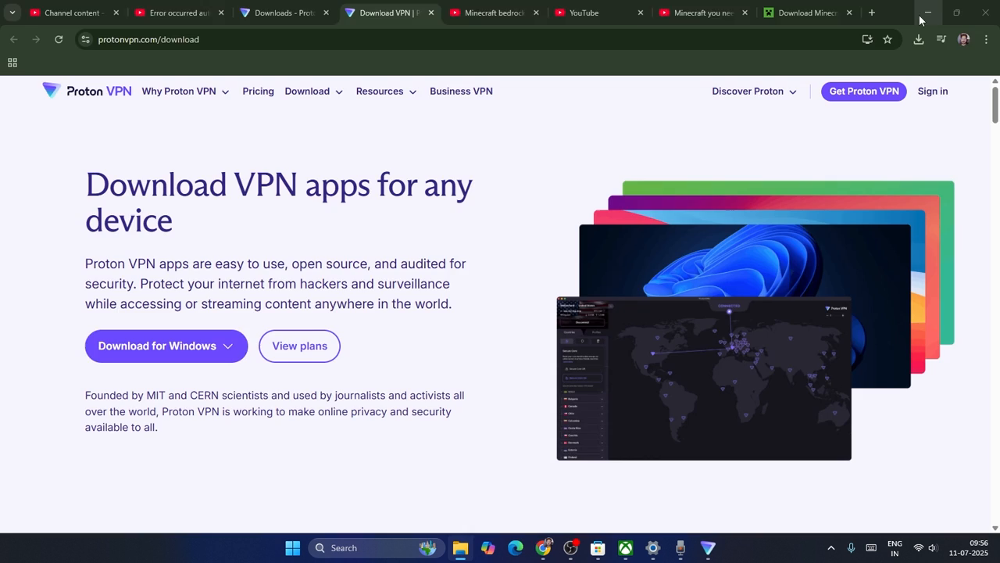
# Step: Open File Explorer and navigate to Documents\Rockstar Games\Social Club
pyautogui.click(927, 12)
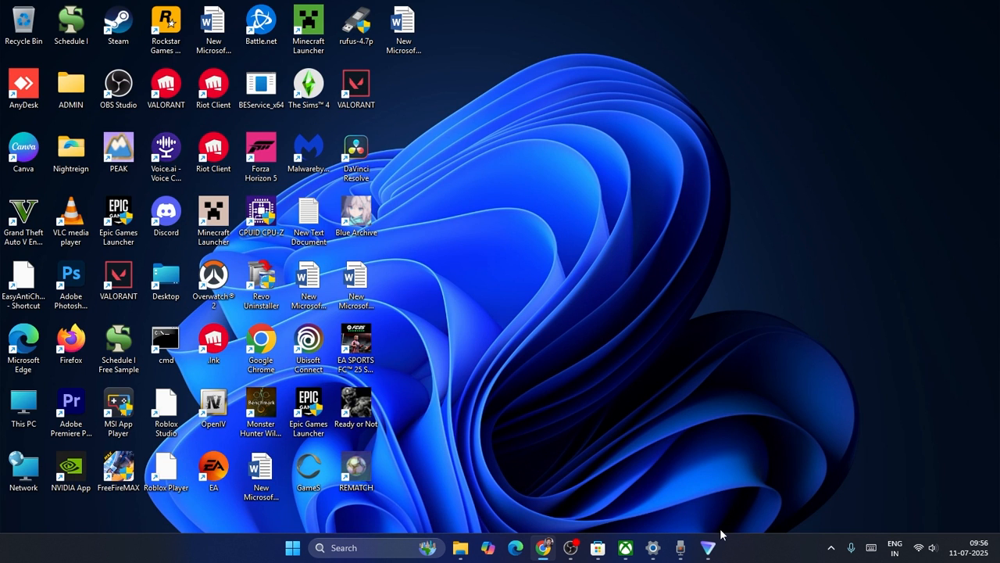
pyautogui.moveTo(560, 149)
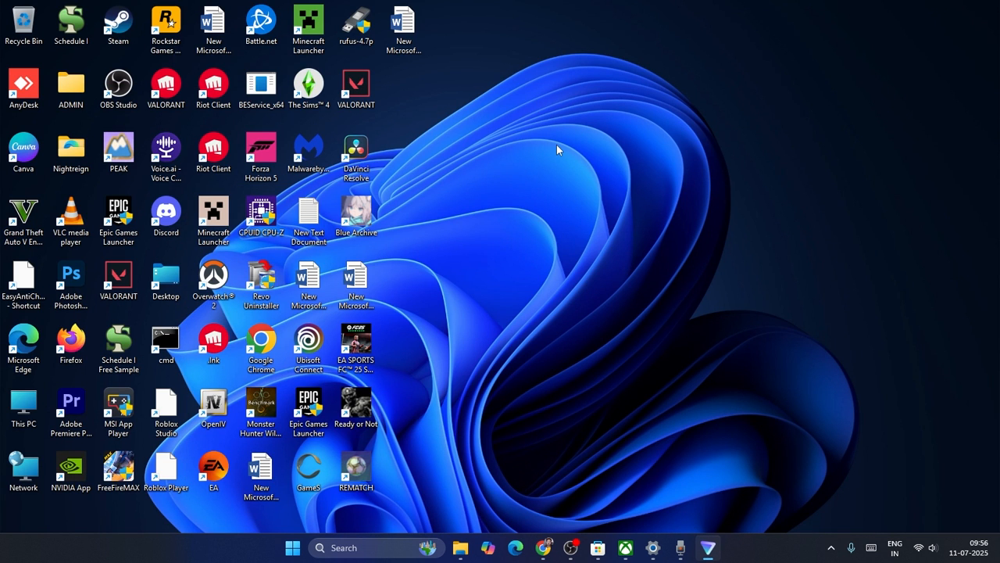
pyautogui.moveTo(533, 460)
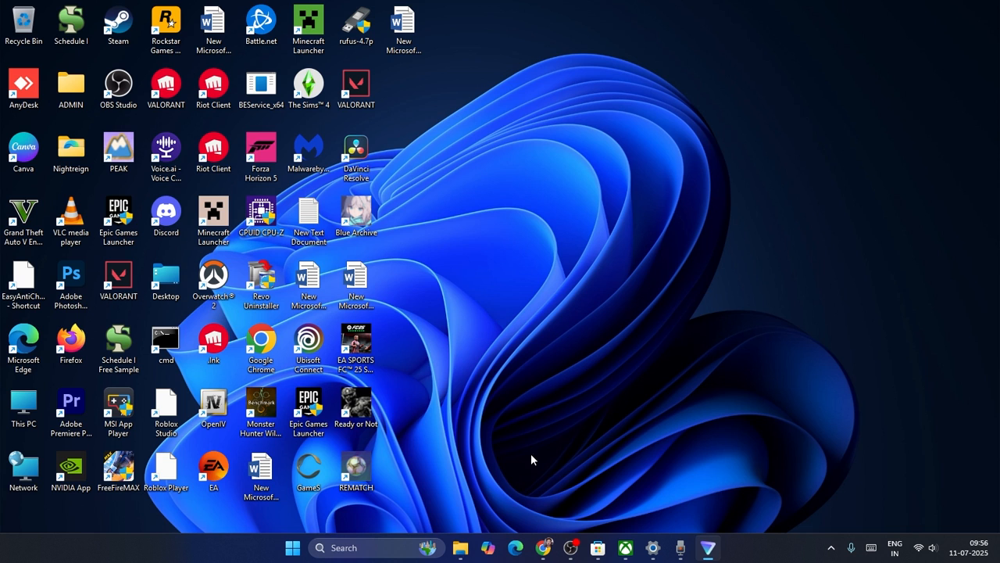
pyautogui.click(460, 547)
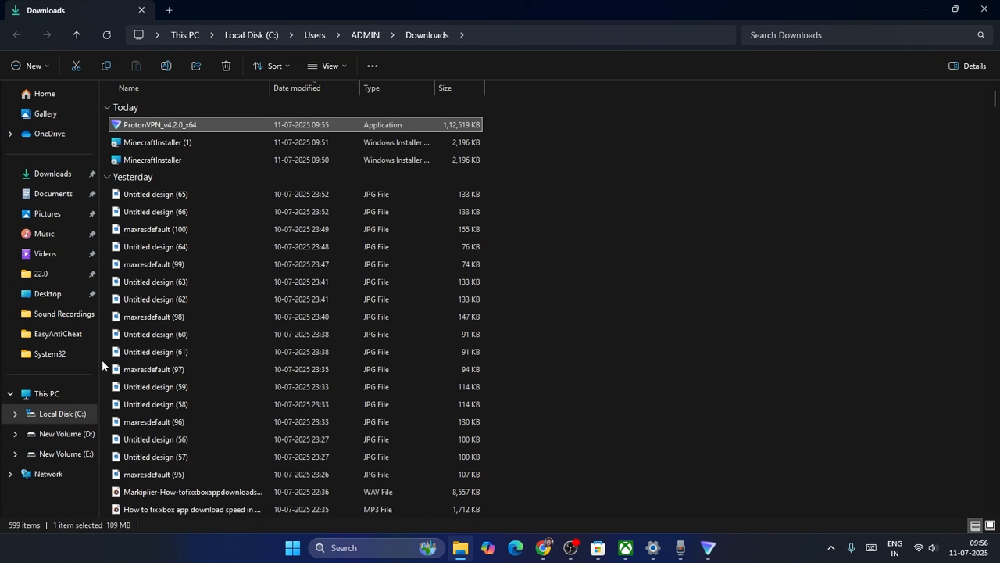
pyautogui.click(43, 394)
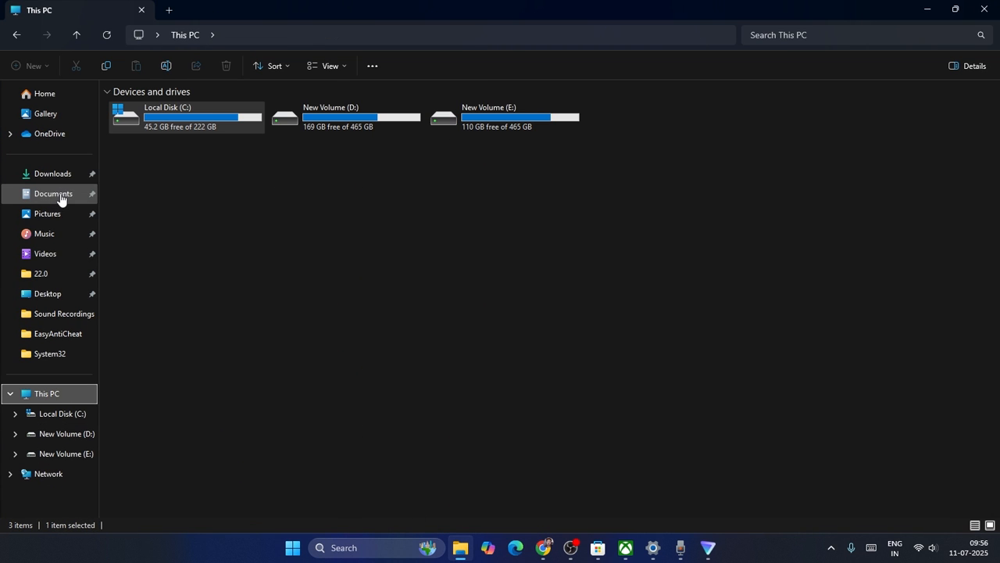
pyautogui.click(51, 194)
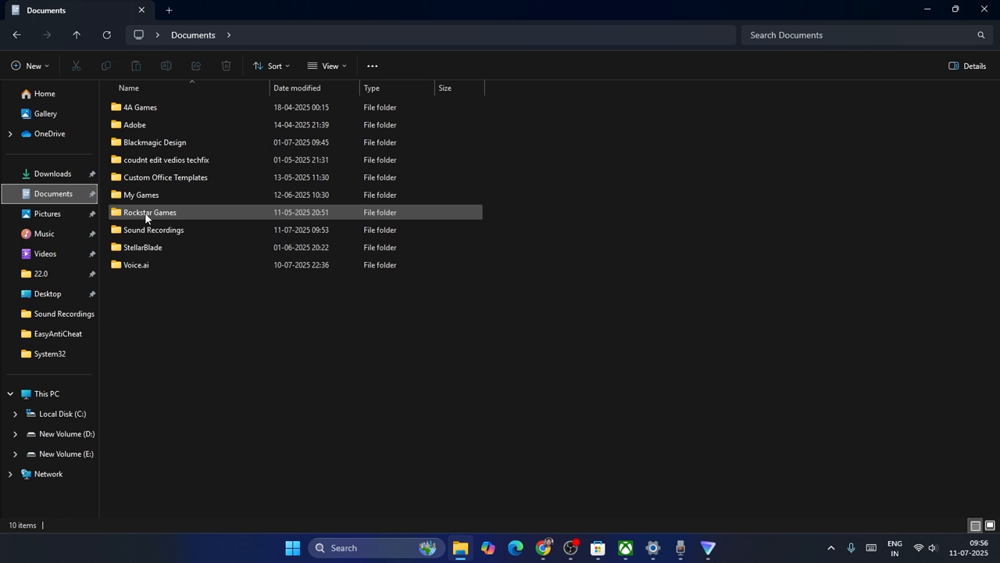
pyautogui.doubleClick(150, 213)
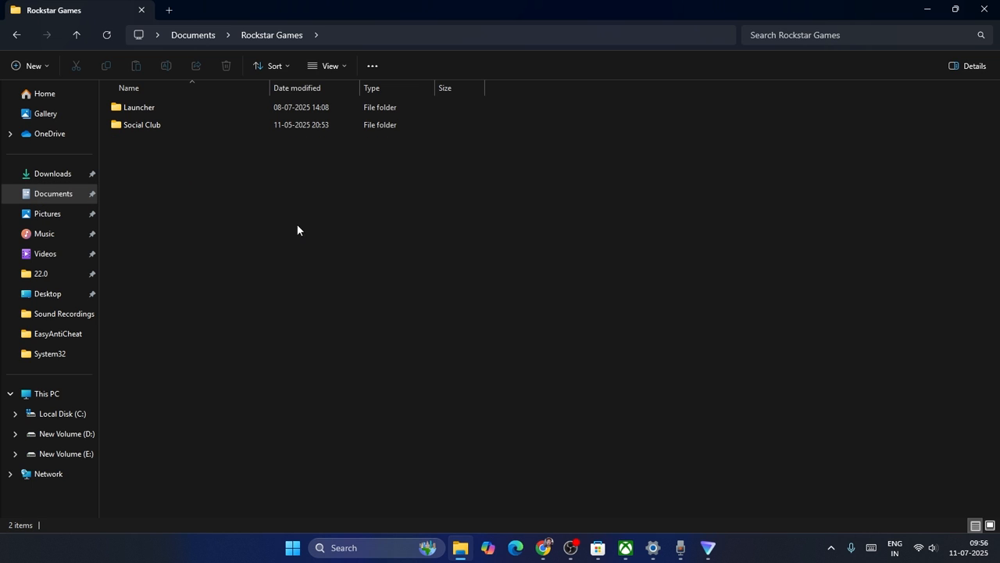
pyautogui.moveTo(169, 141)
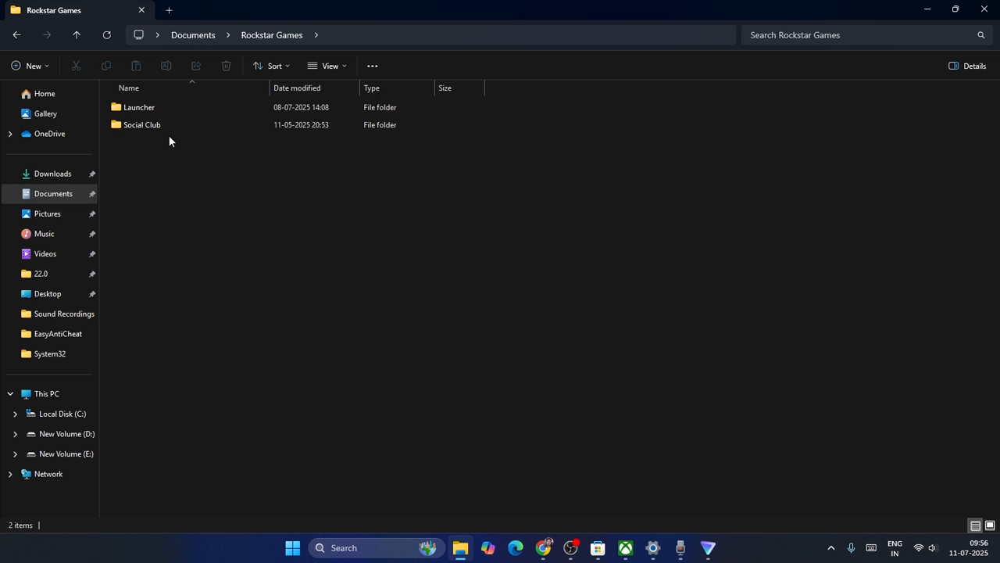
pyautogui.doubleClick(141, 125)
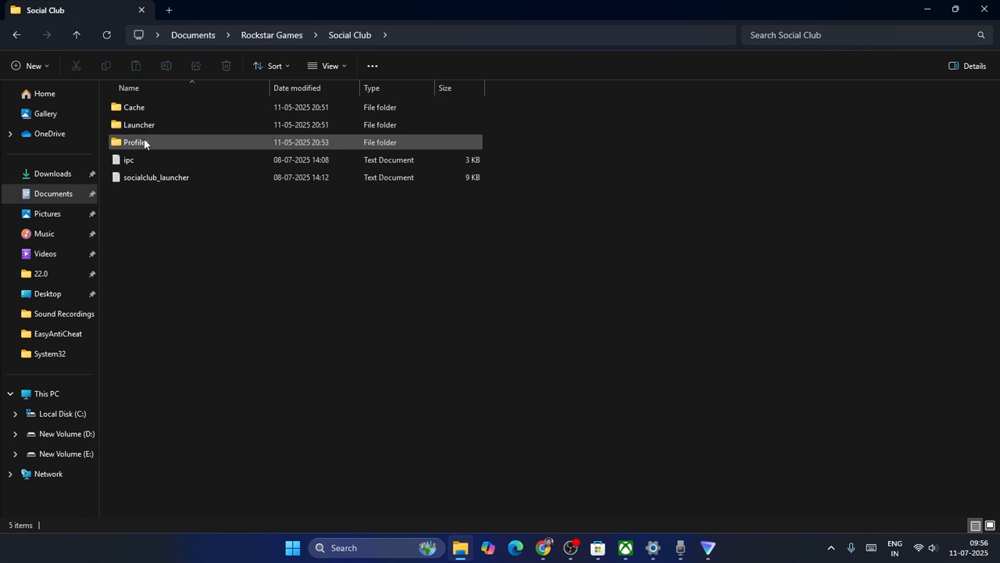
pyautogui.moveTo(162, 142)
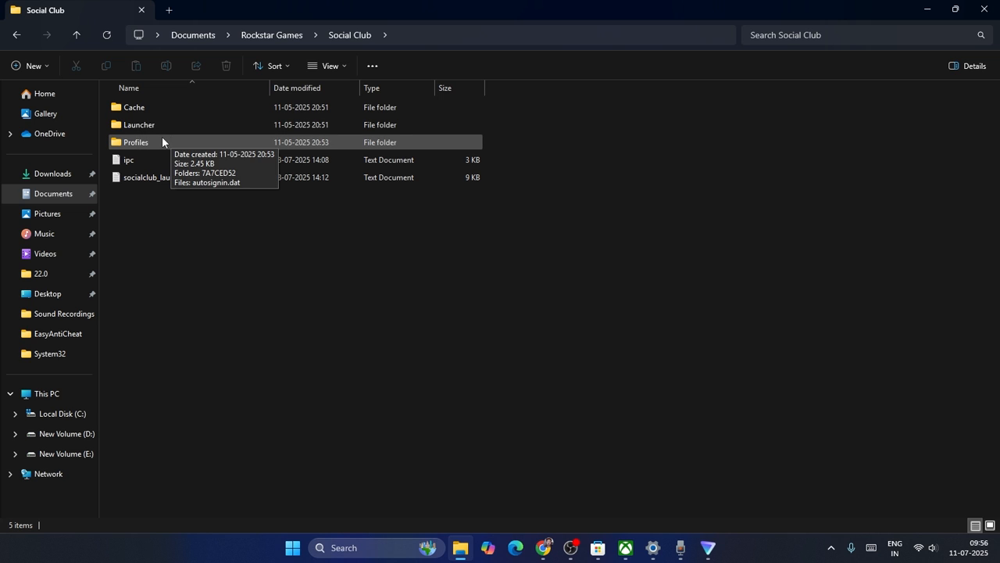
# Step: Browse into Profiles\<profile>\Titles\Launcher, then go back up to Social Club
pyautogui.doubleClick(134, 140)
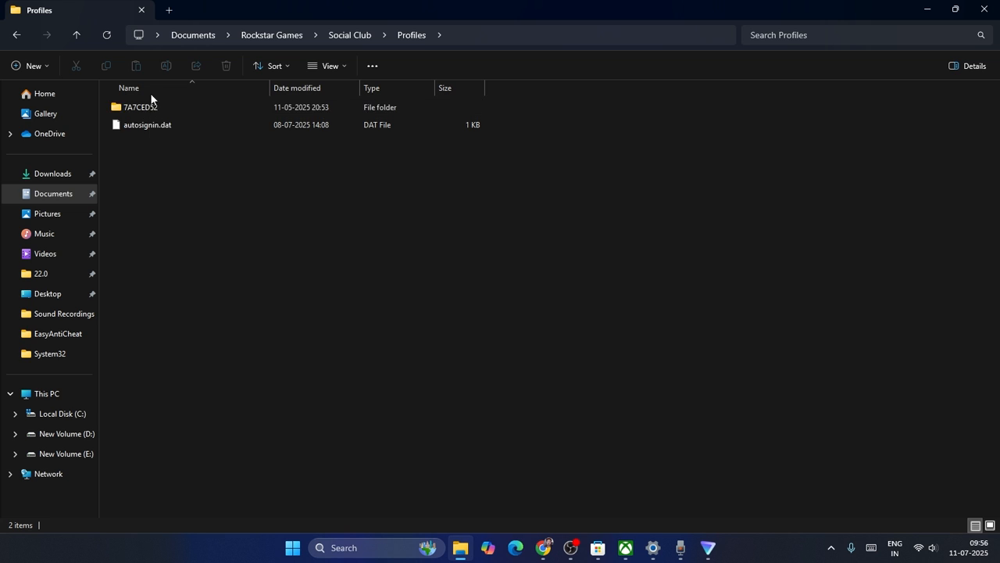
pyautogui.doubleClick(140, 106)
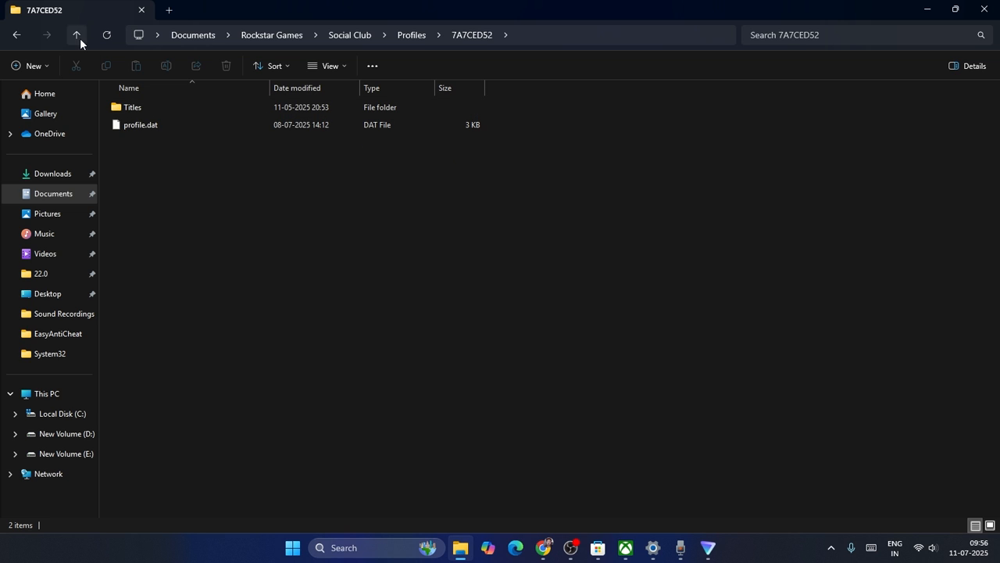
pyautogui.moveTo(156, 128)
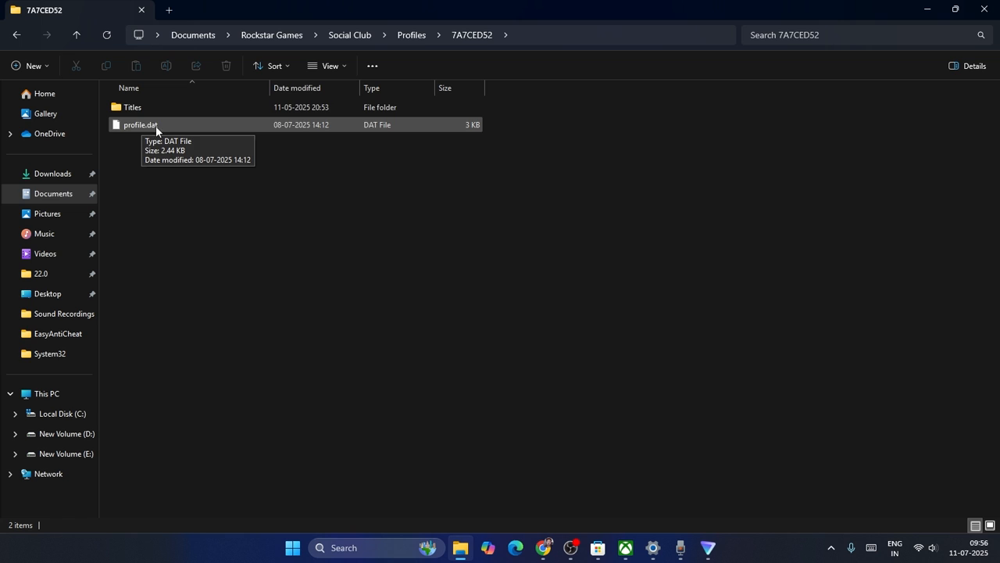
pyautogui.doubleClick(131, 106)
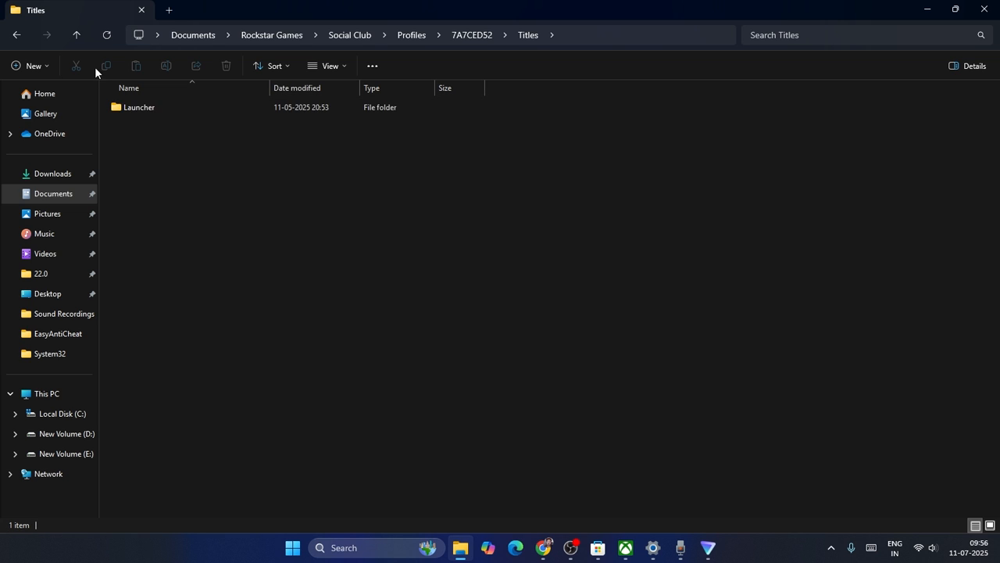
pyautogui.doubleClick(139, 106)
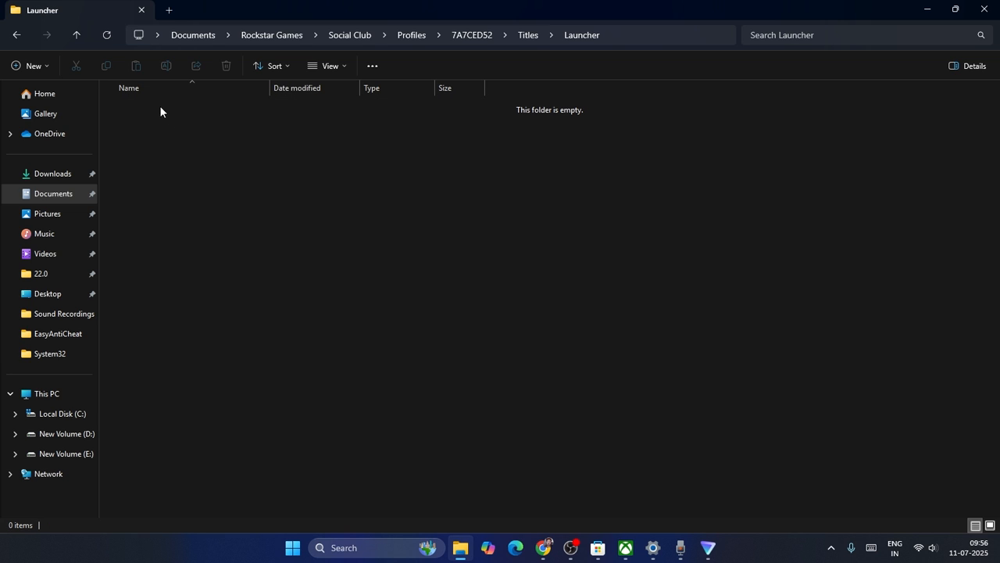
pyautogui.click(75, 35)
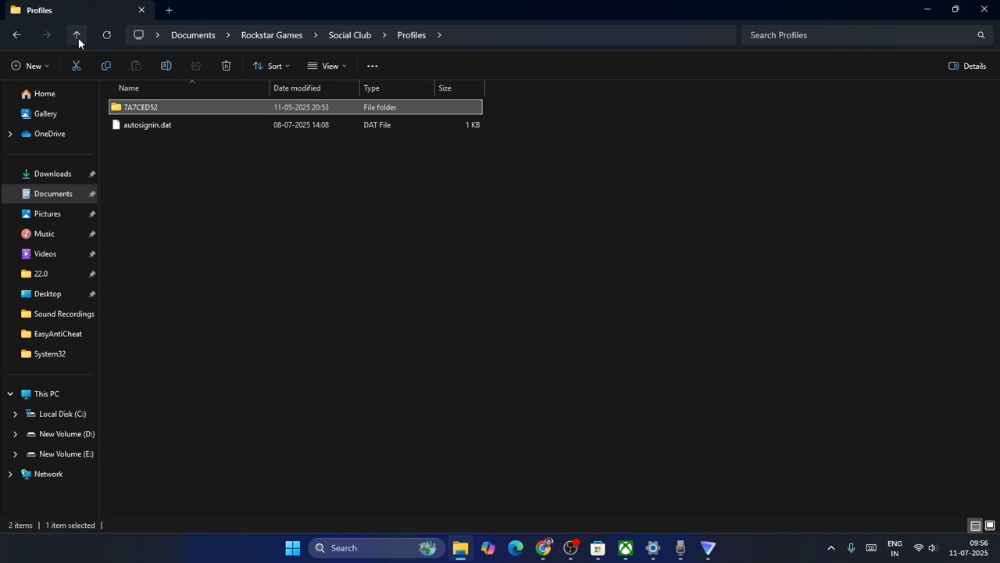
pyautogui.click(75, 35)
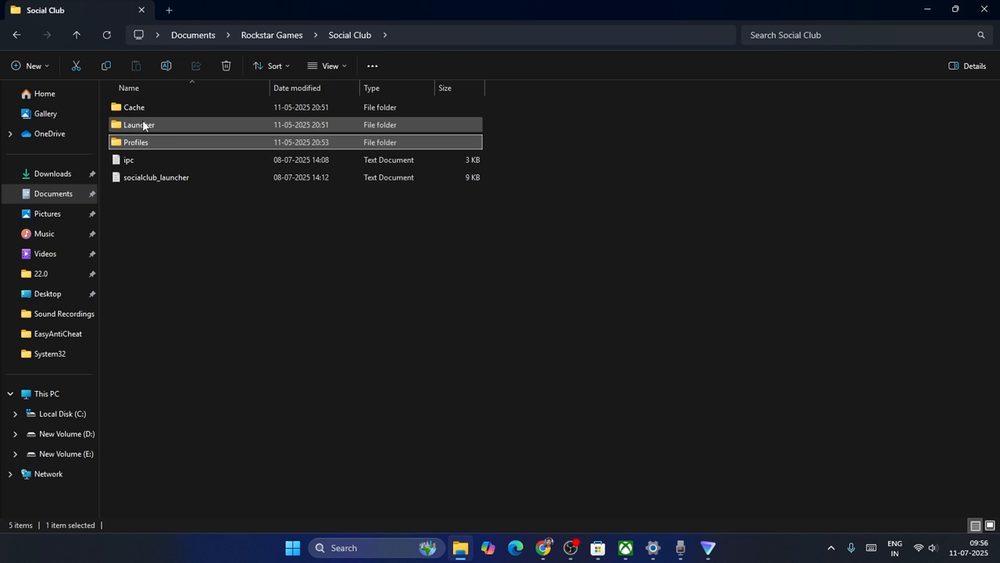
# Step: Open Launcher\Renderer and bring up the context menu for the LocalPrefs file
pyautogui.doubleClick(139, 125)
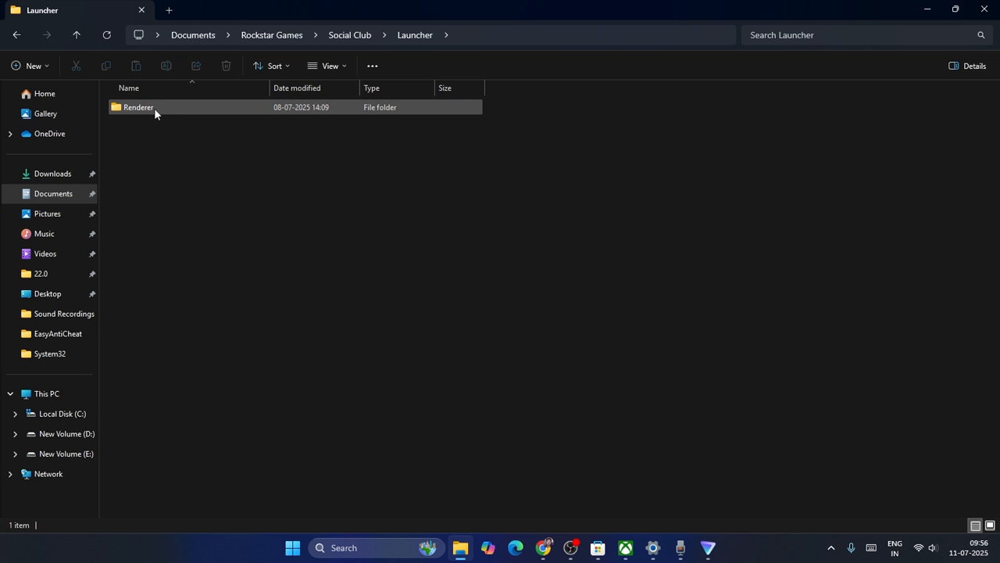
pyautogui.doubleClick(137, 106)
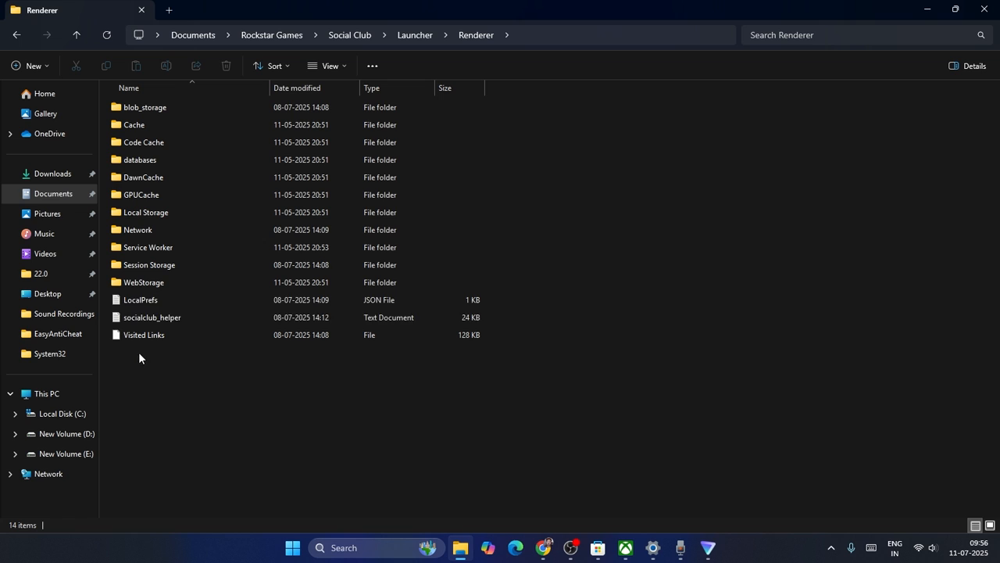
pyautogui.moveTo(144, 300)
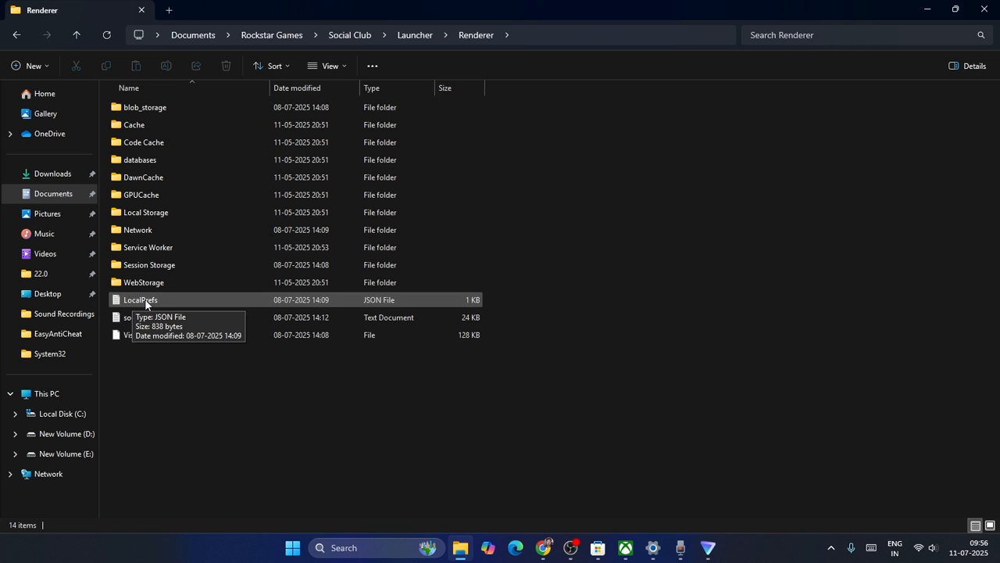
pyautogui.rightClick(141, 300)
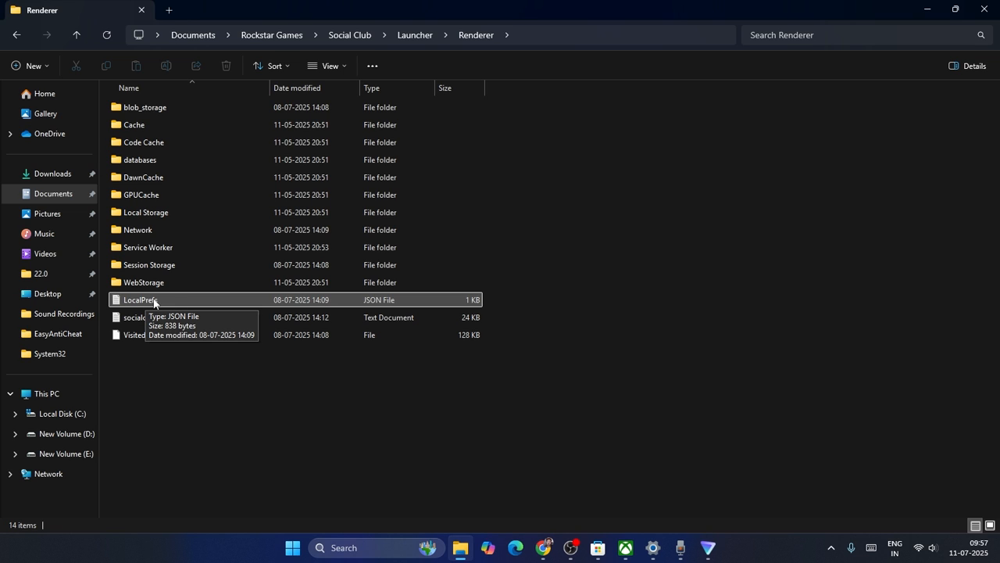
pyautogui.moveTo(985, 9)
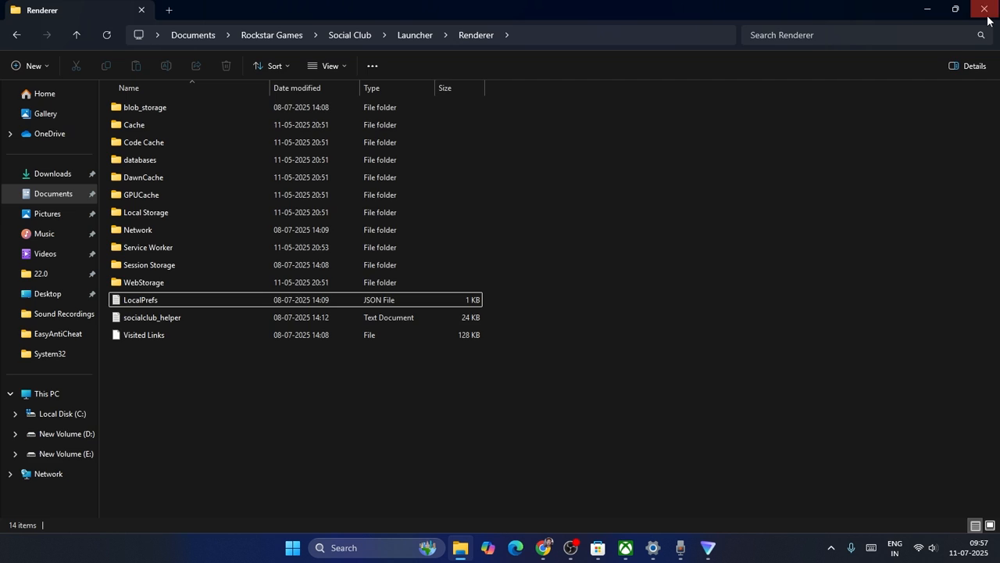
# Step: Close Explorer, start the Rockstar Games Launcher from its desktop shortcut, then close it
pyautogui.click(985, 9)
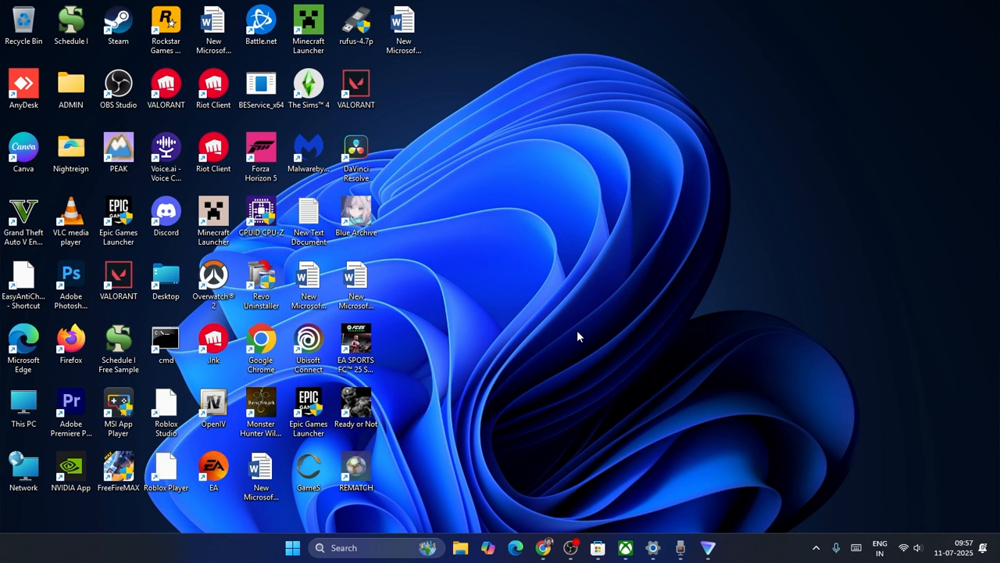
pyautogui.moveTo(564, 212)
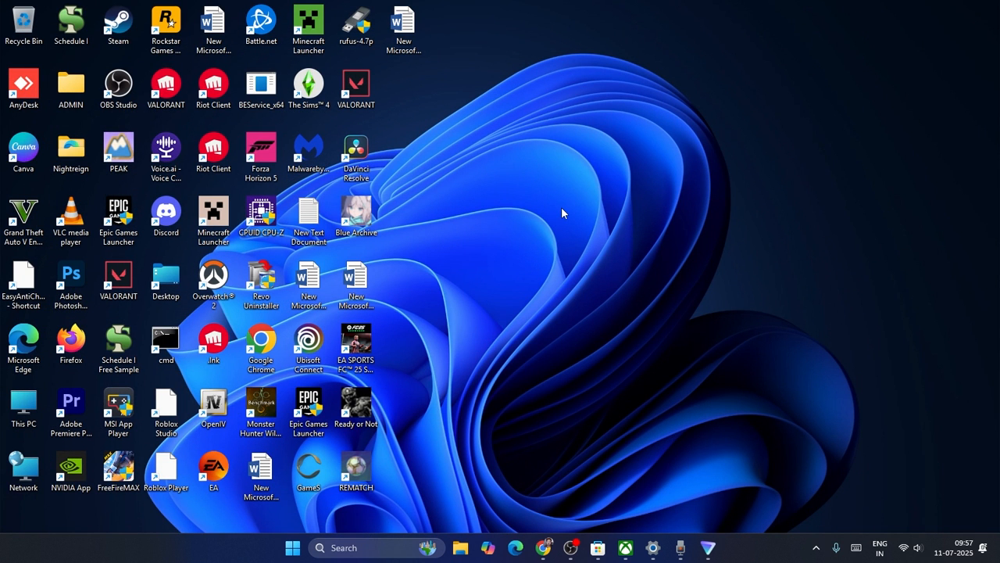
pyautogui.click(165, 18)
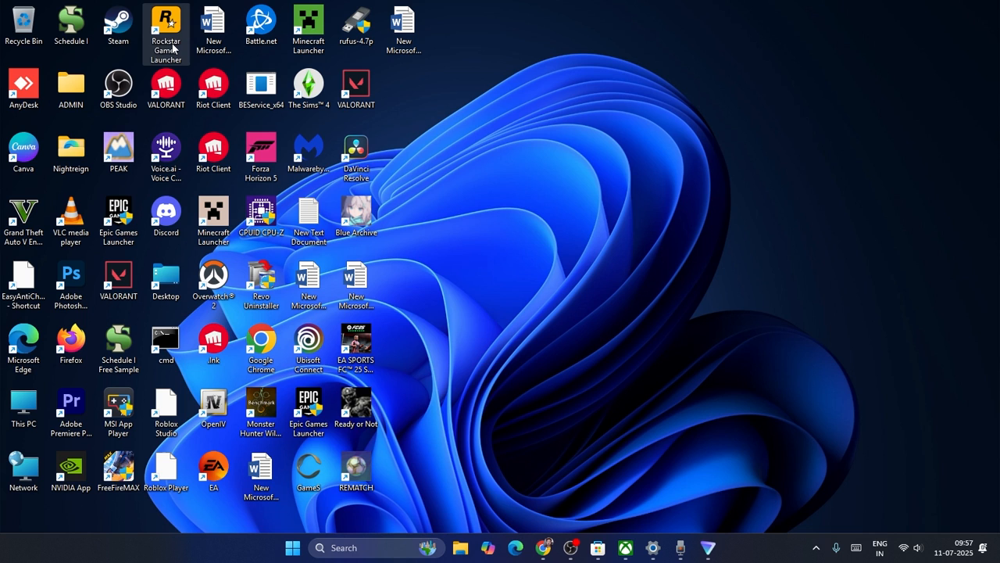
pyautogui.moveTo(544, 196)
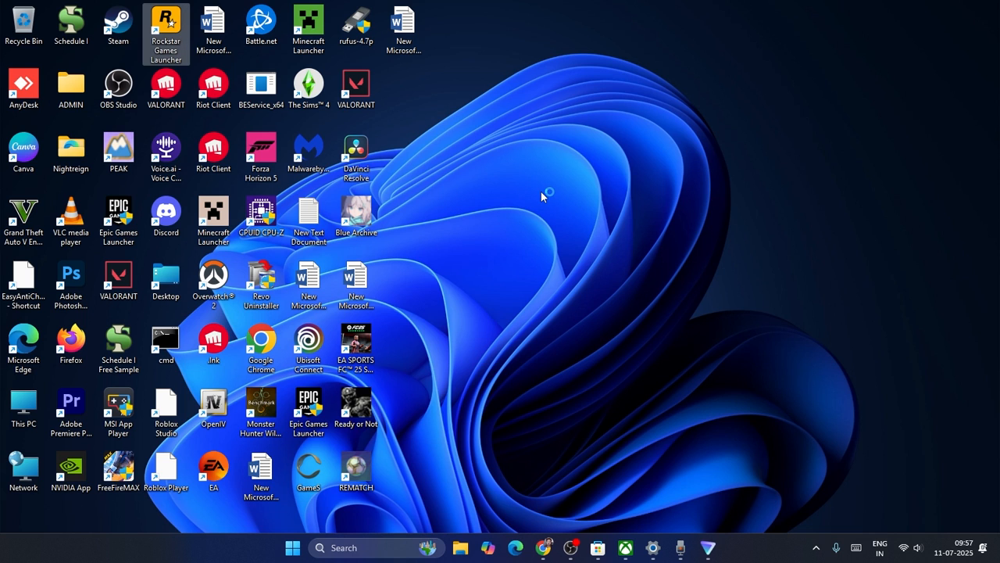
pyautogui.doubleClick(165, 22)
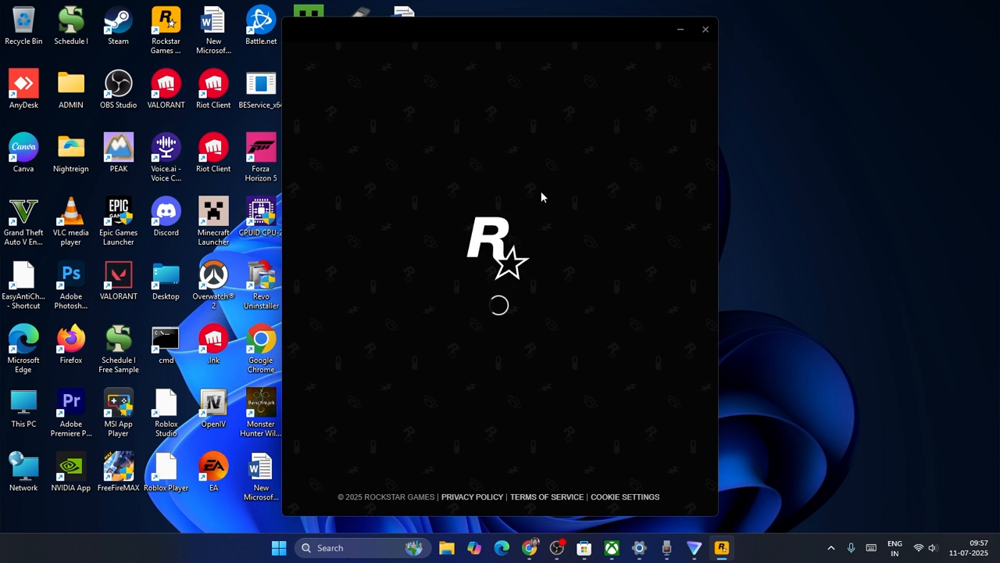
pyautogui.moveTo(653, 146)
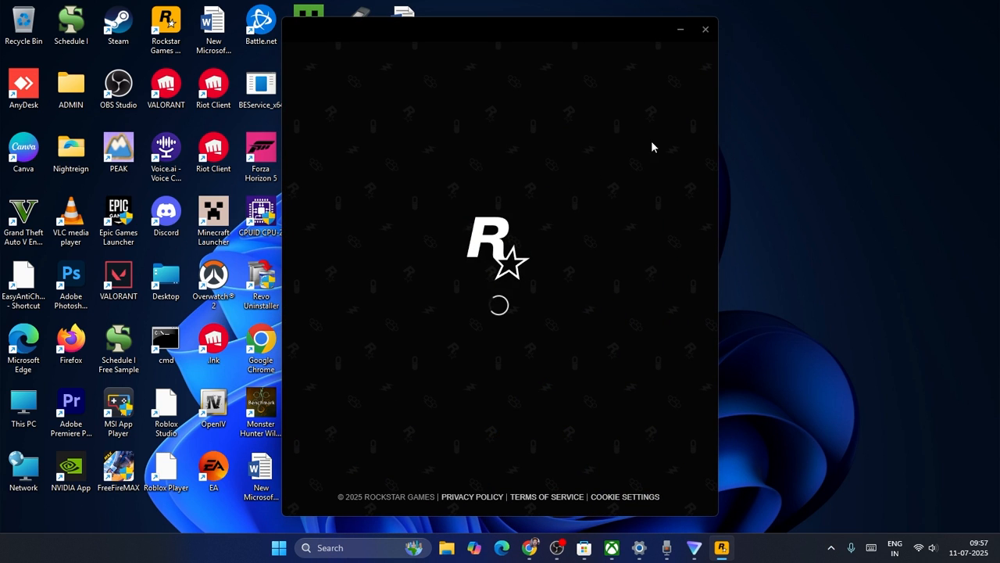
pyautogui.moveTo(682, 231)
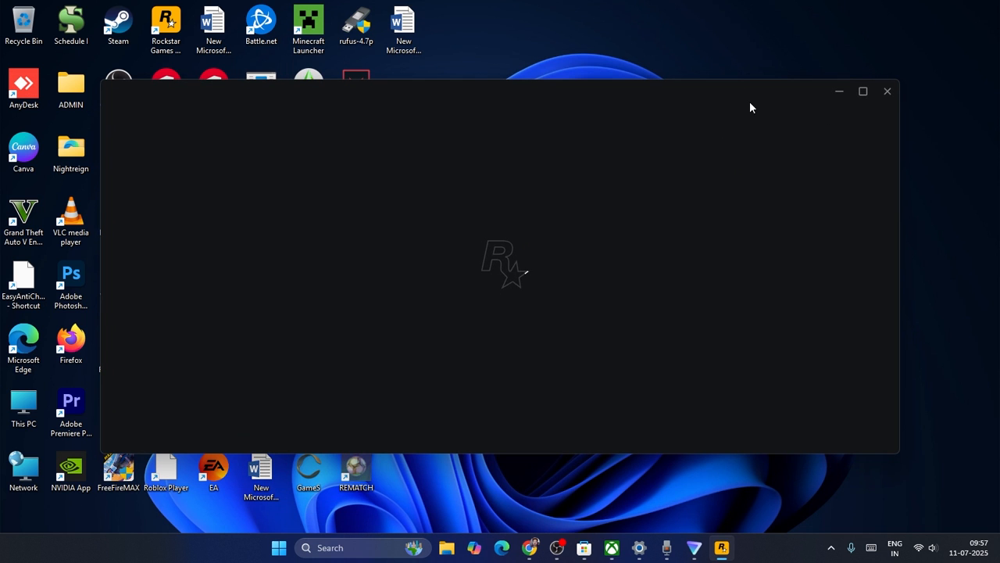
pyautogui.click(887, 90)
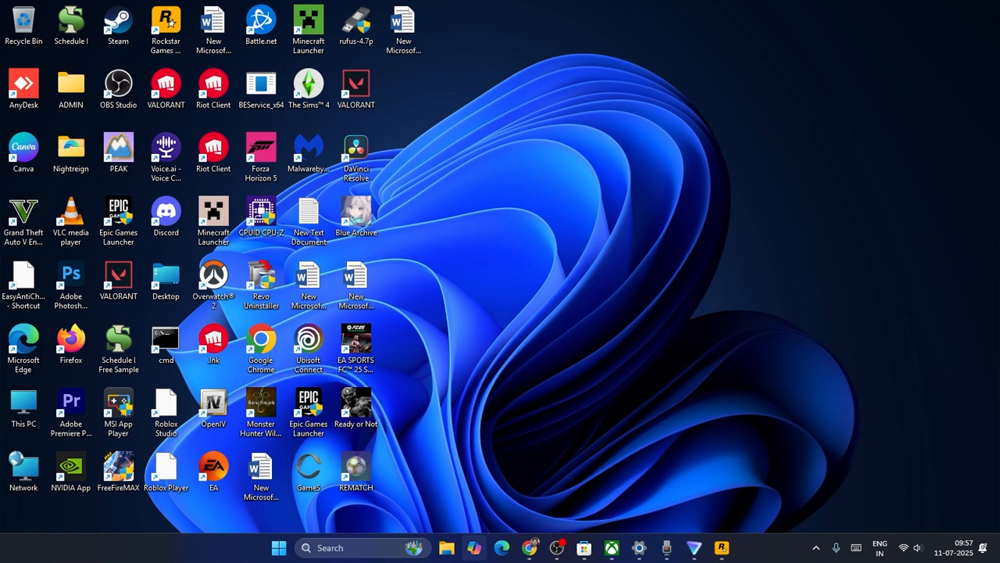
pyautogui.click(447, 547)
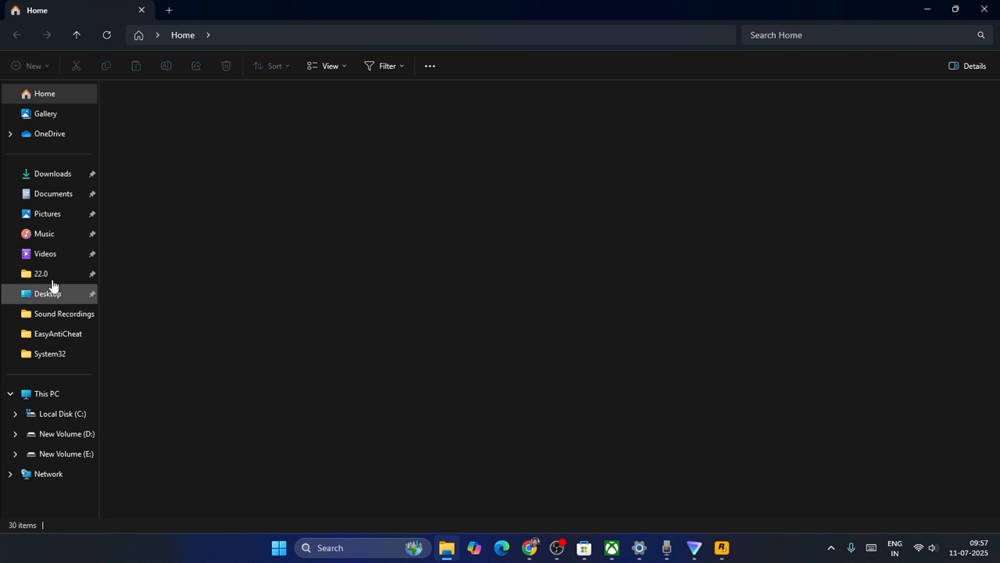
pyautogui.click(54, 194)
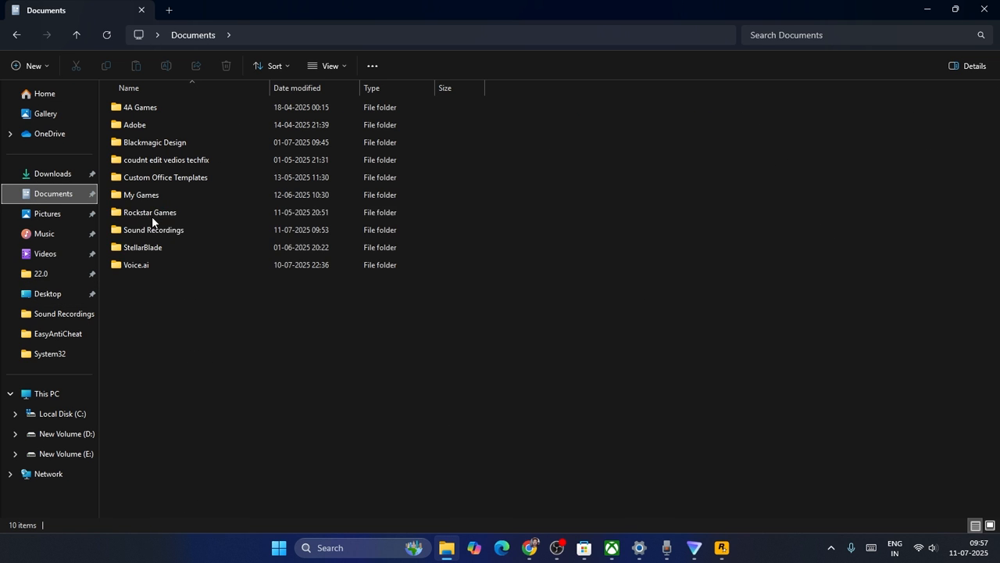
pyautogui.doubleClick(151, 213)
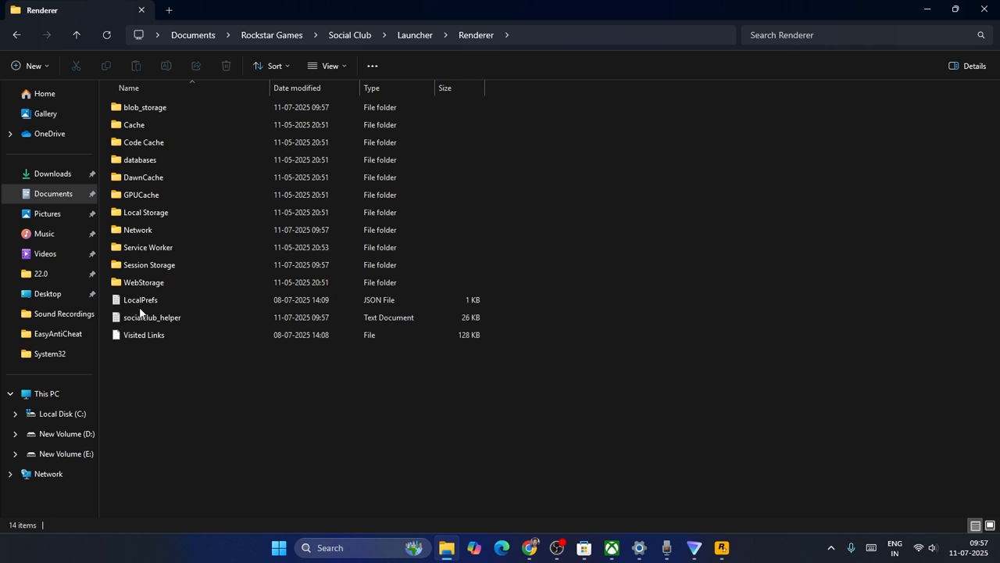
pyautogui.click(140, 300)
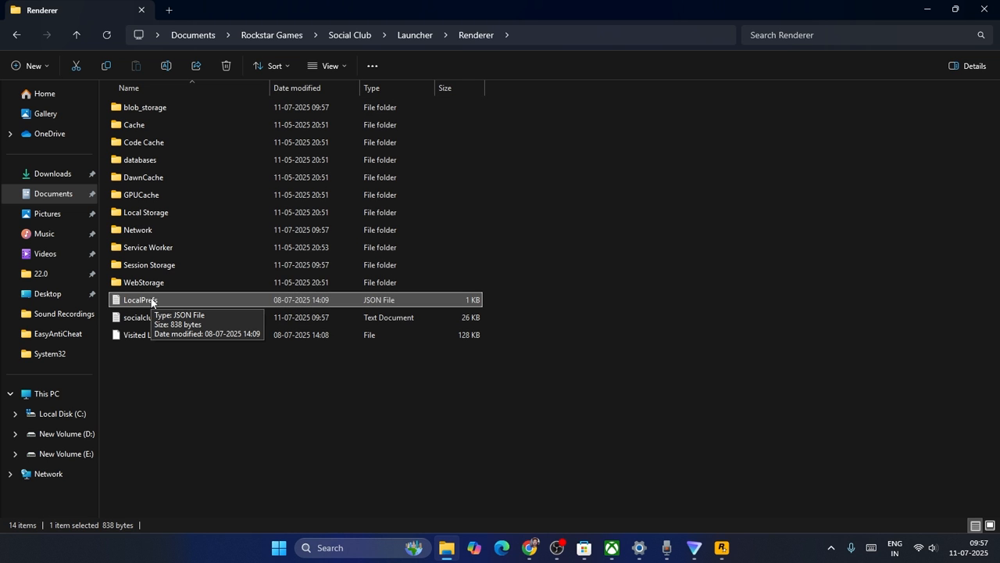
pyautogui.moveTo(211, 400)
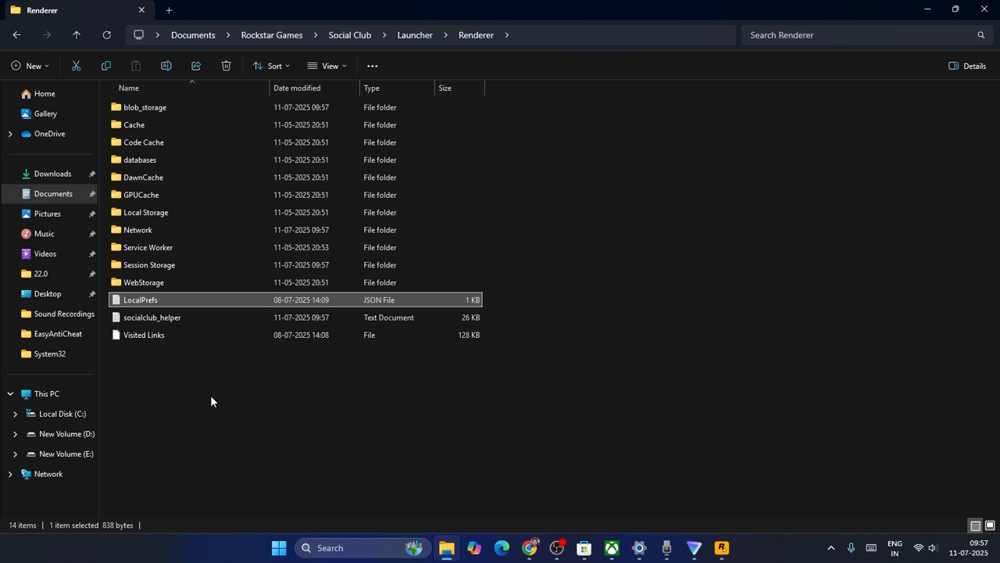
pyautogui.moveTo(62, 312)
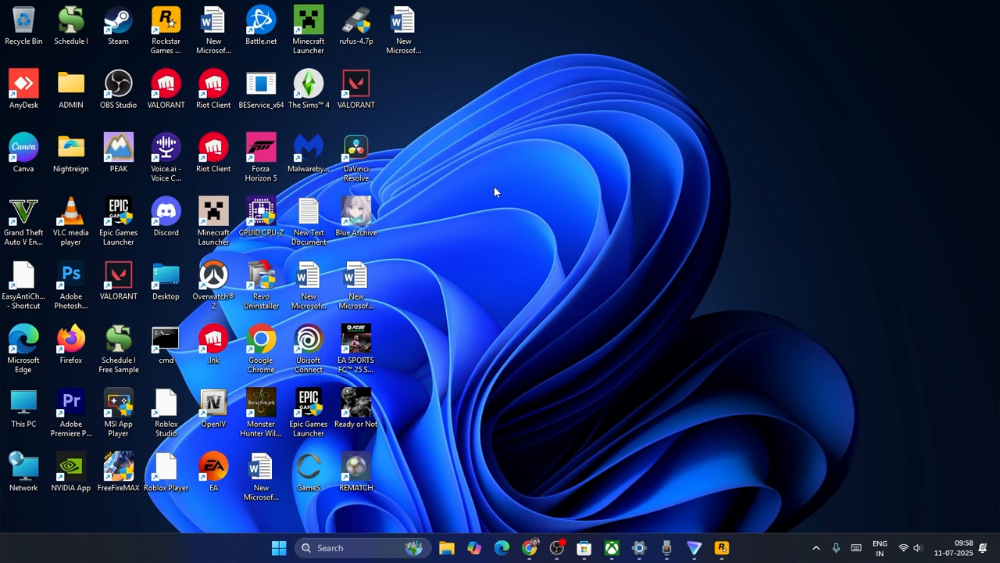
# Step: Run appwiz.cpl to open Programs and Features and scroll down the installed list
pyautogui.click(279, 547)
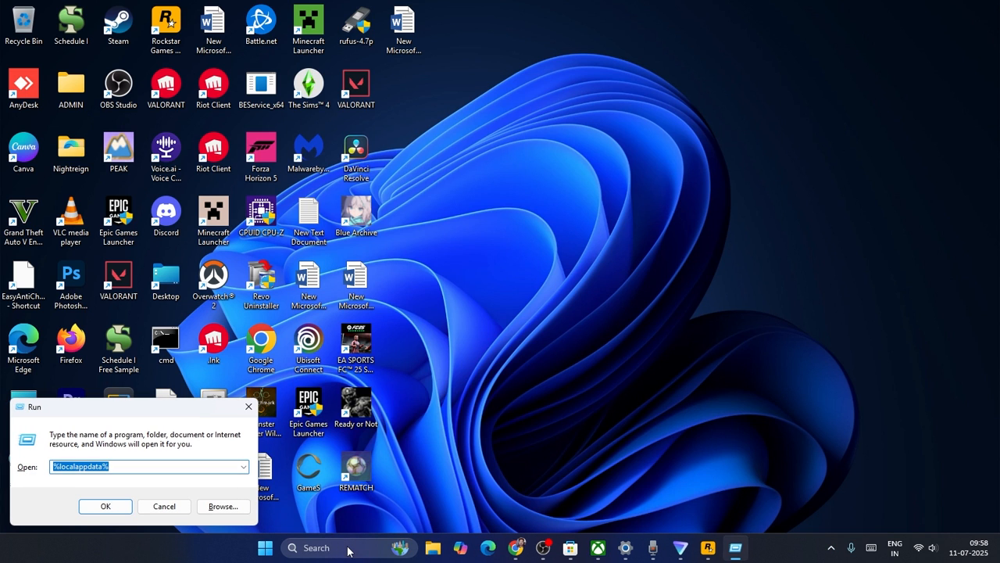
pyautogui.write('appwiz.c')
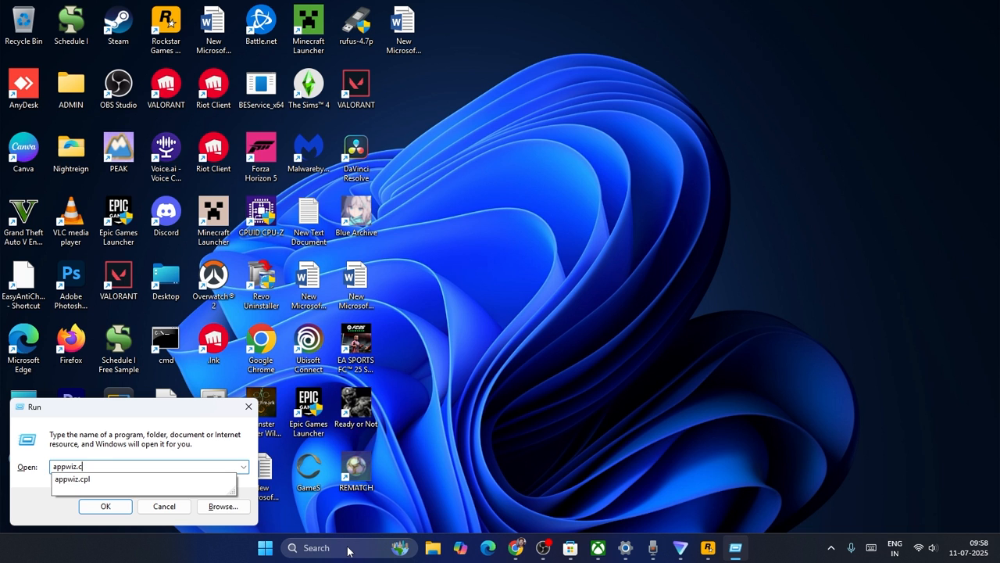
pyautogui.write('pl')
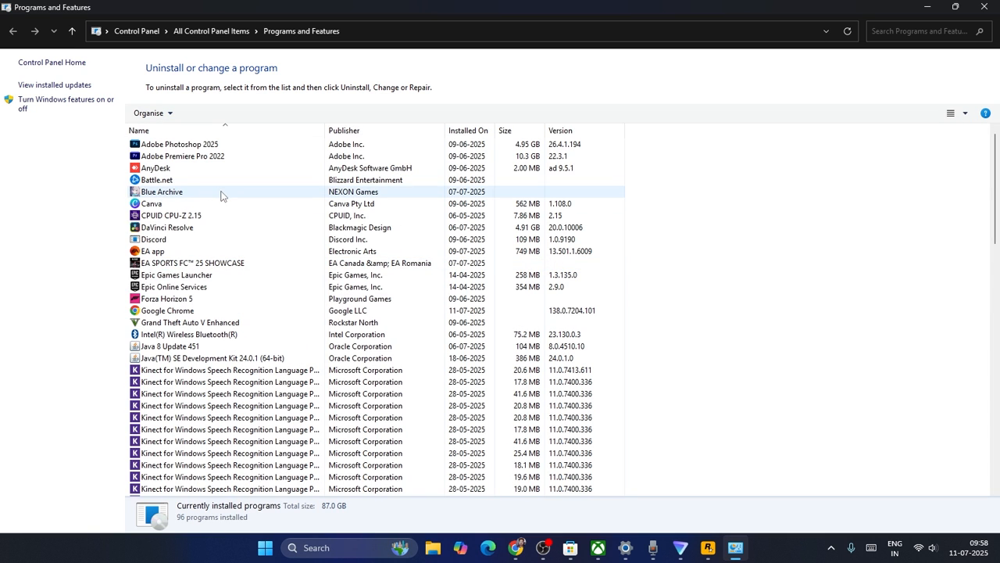
pyautogui.scroll(-3)
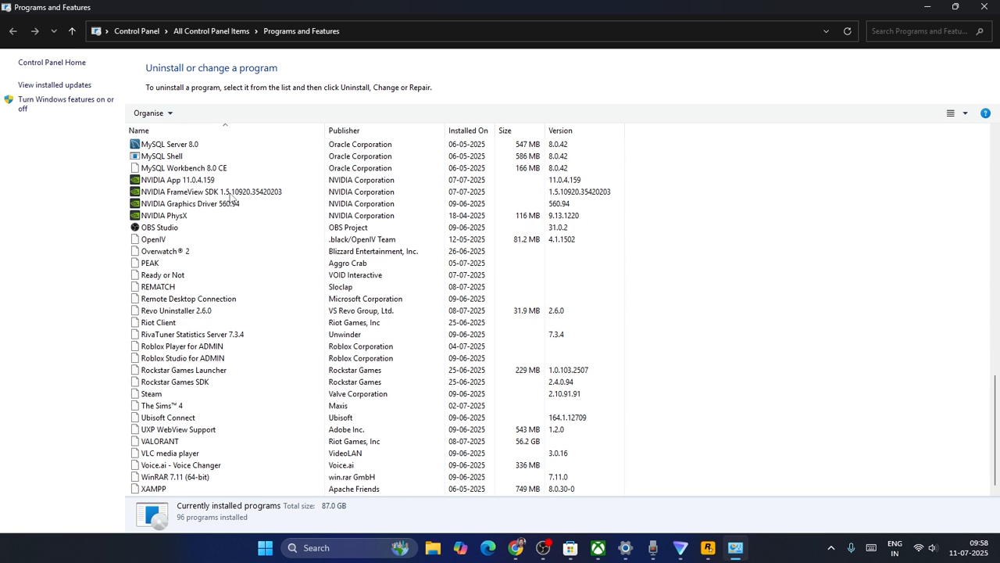
# Step: Select the Rockstar Games Launcher and Rockstar Games SDK entries
pyautogui.click(184, 369)
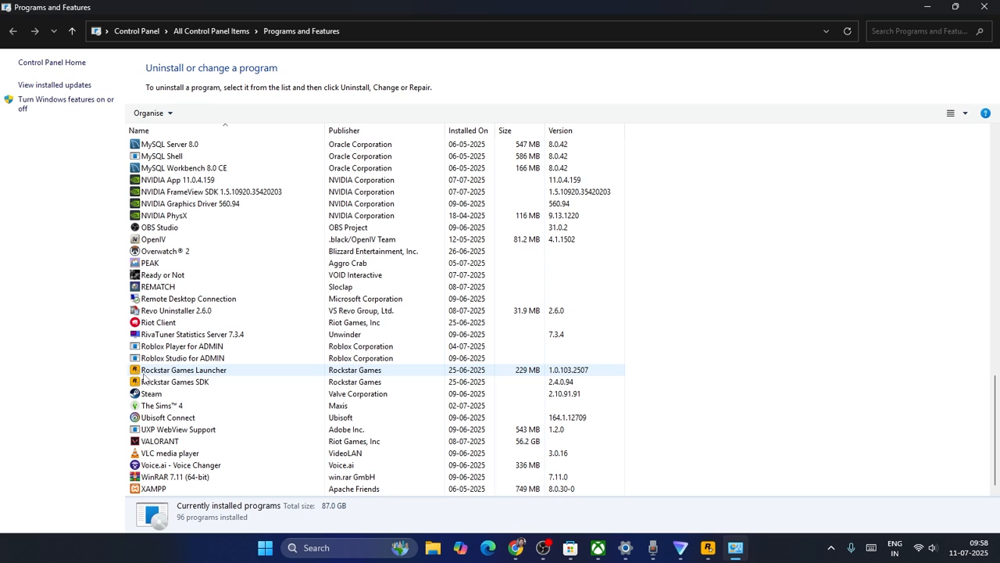
pyautogui.click(185, 368)
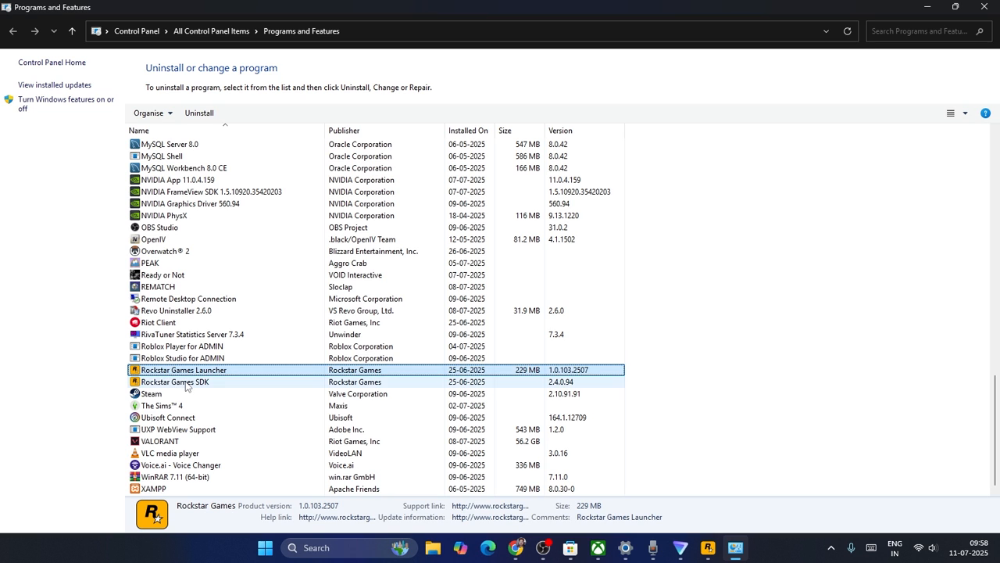
pyautogui.click(175, 381)
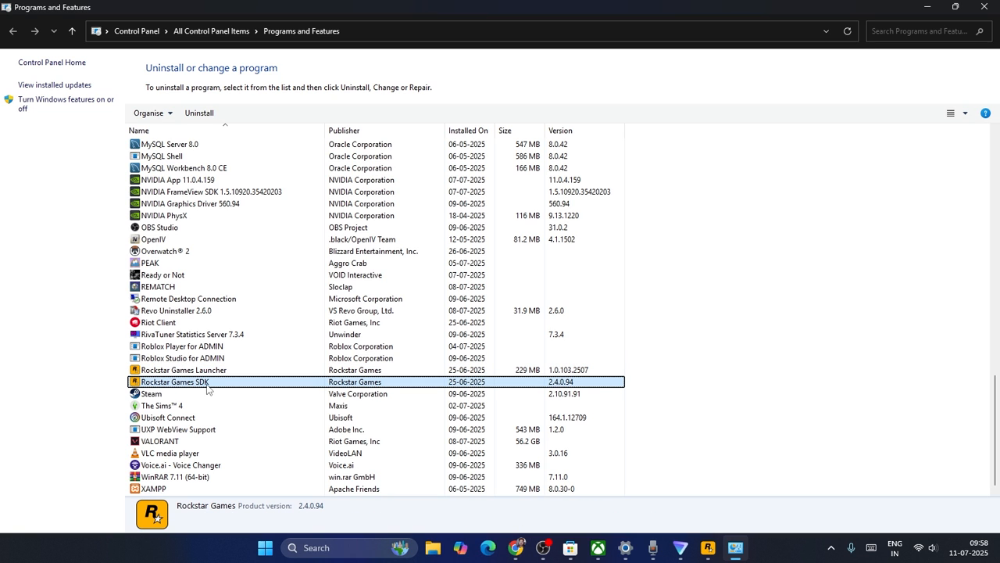
pyautogui.moveTo(227, 384)
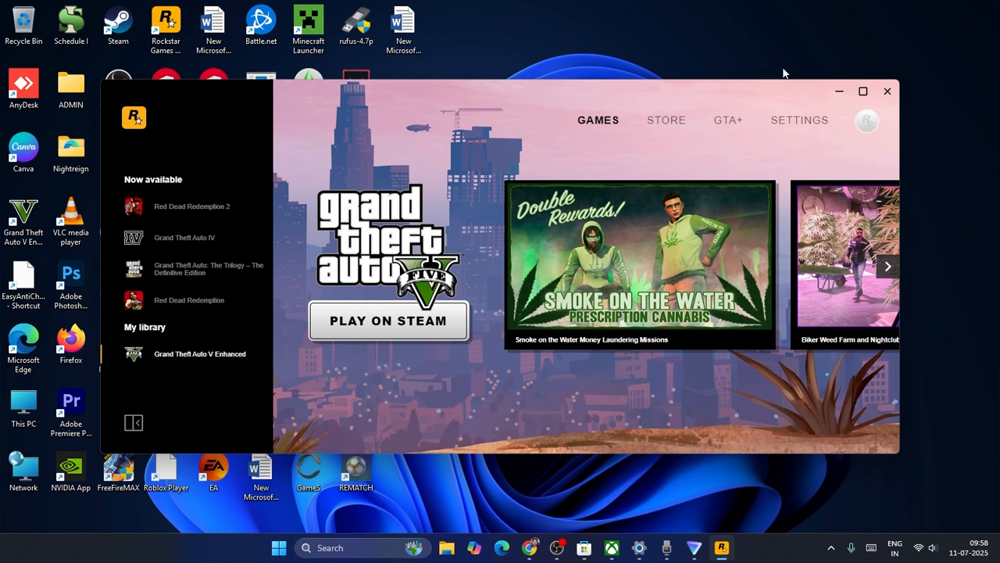
# Step: Close the launcher, then browse to Documents\Rockstar Games\Launcher in File Explorer
pyautogui.click(886, 91)
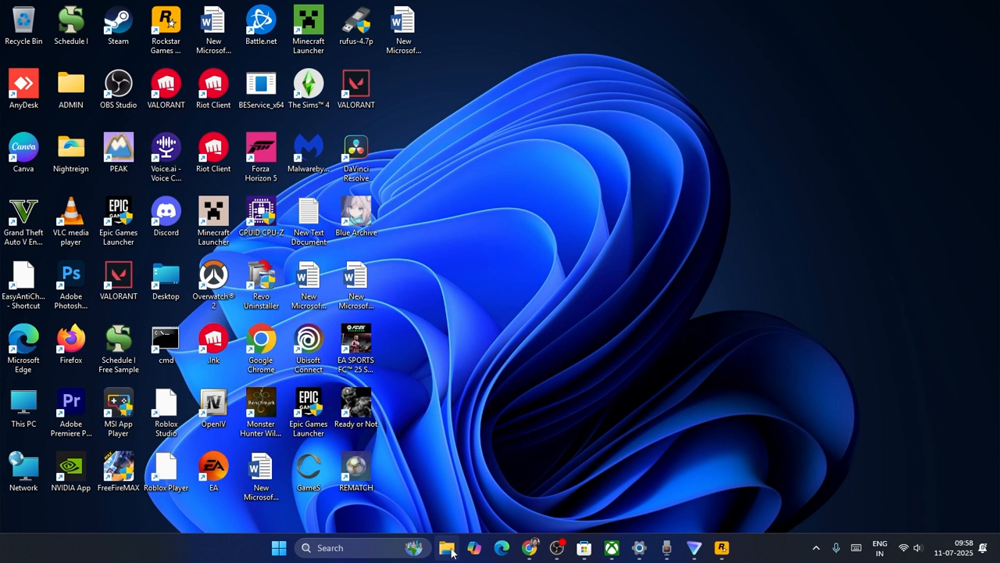
pyautogui.click(447, 547)
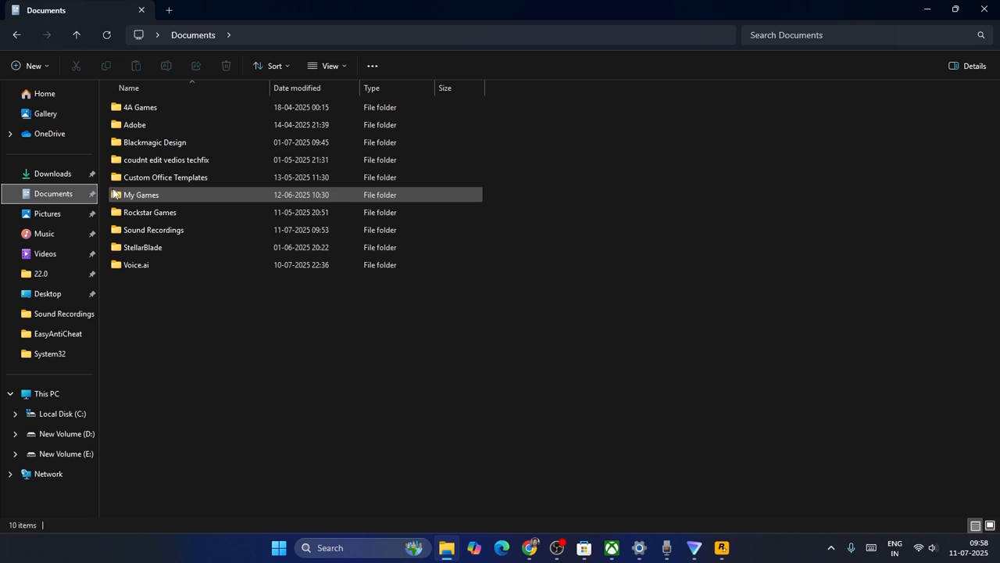
pyautogui.doubleClick(150, 212)
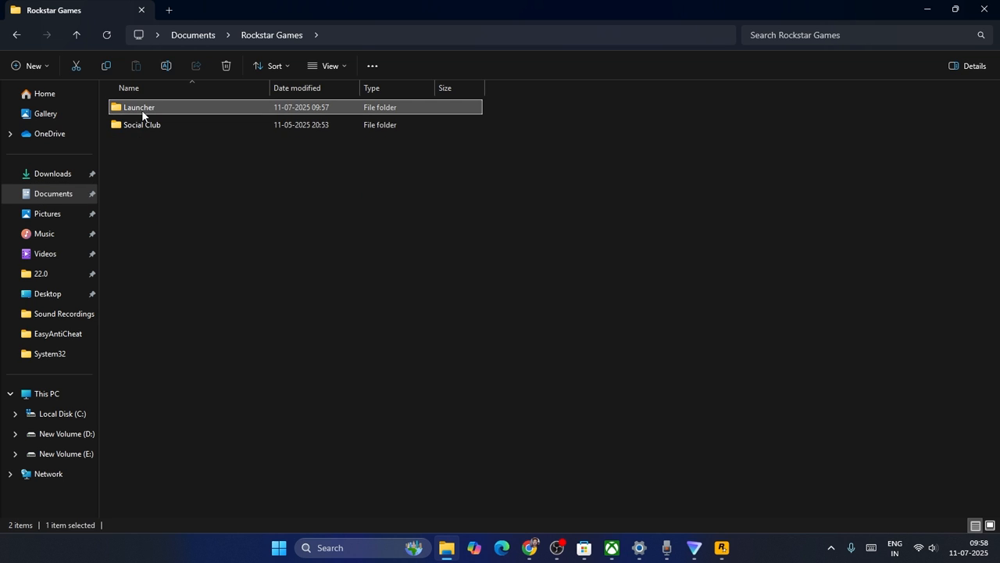
pyautogui.doubleClick(138, 106)
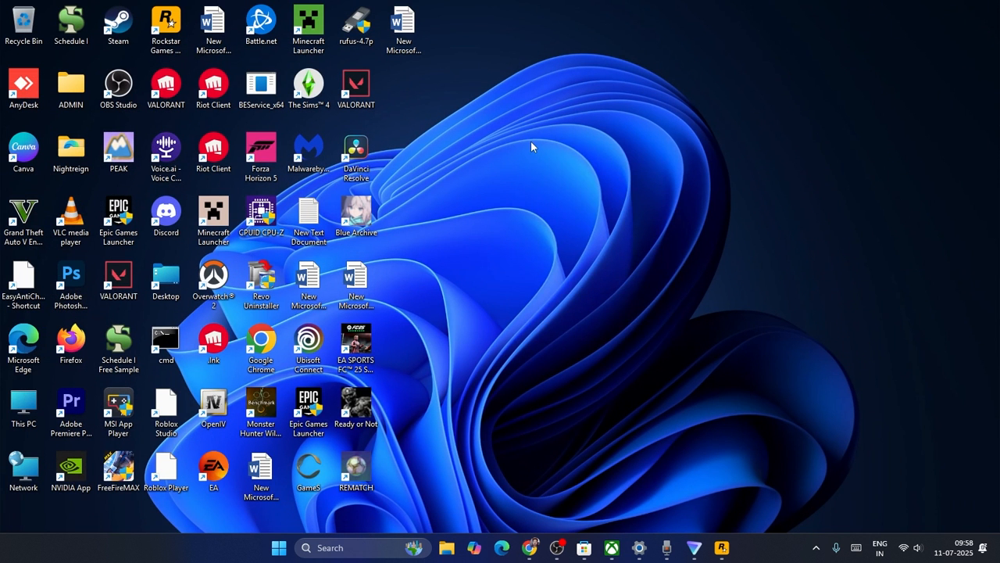
pyautogui.moveTo(569, 200)
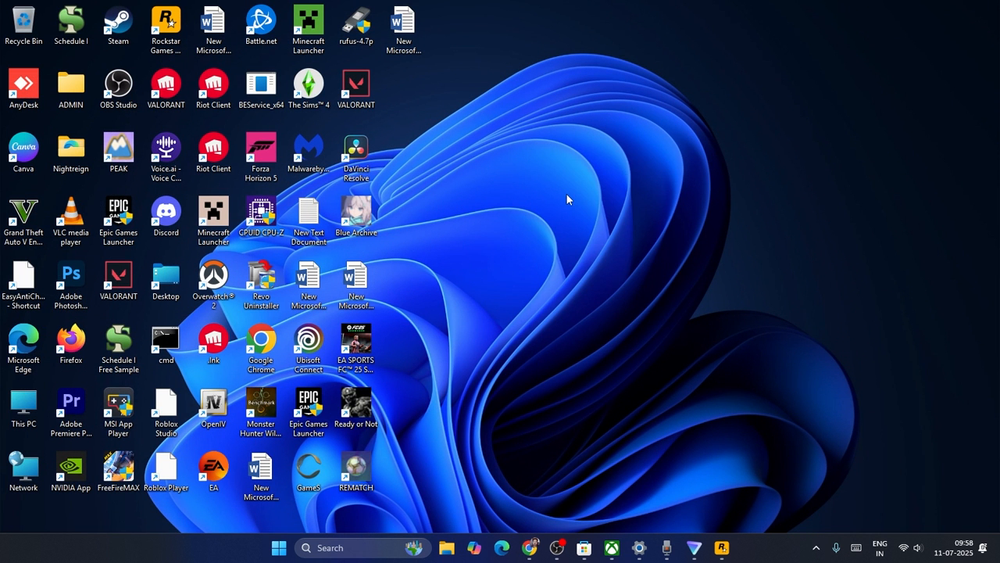
pyautogui.moveTo(463, 152)
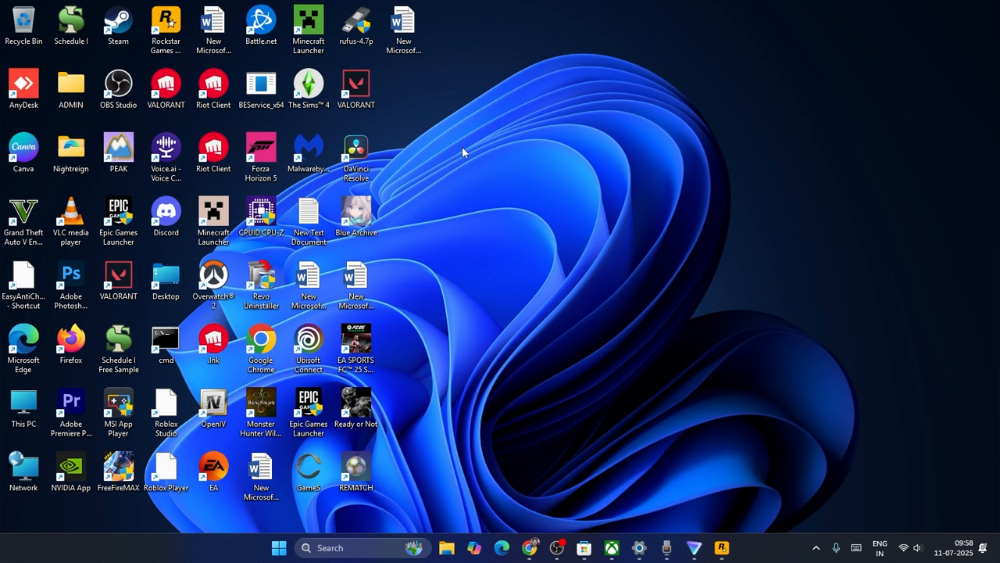